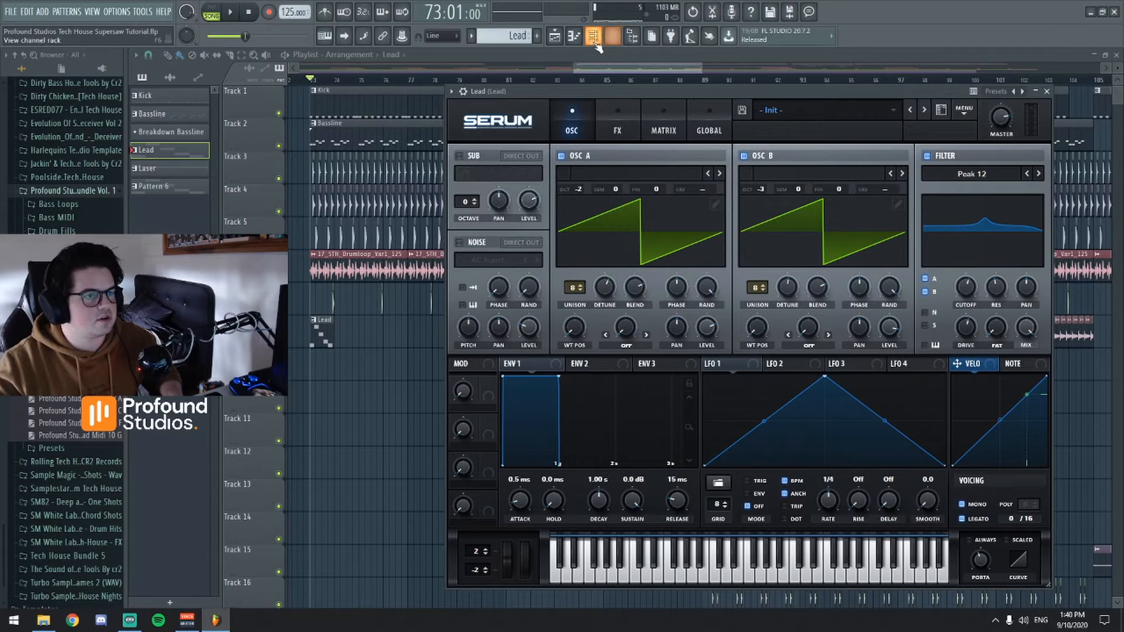
Add a second Serum channel, Lead #2, and raise oscillator A unison to 8 voices
{"action": "left_click", "coordinate": [591, 37]}
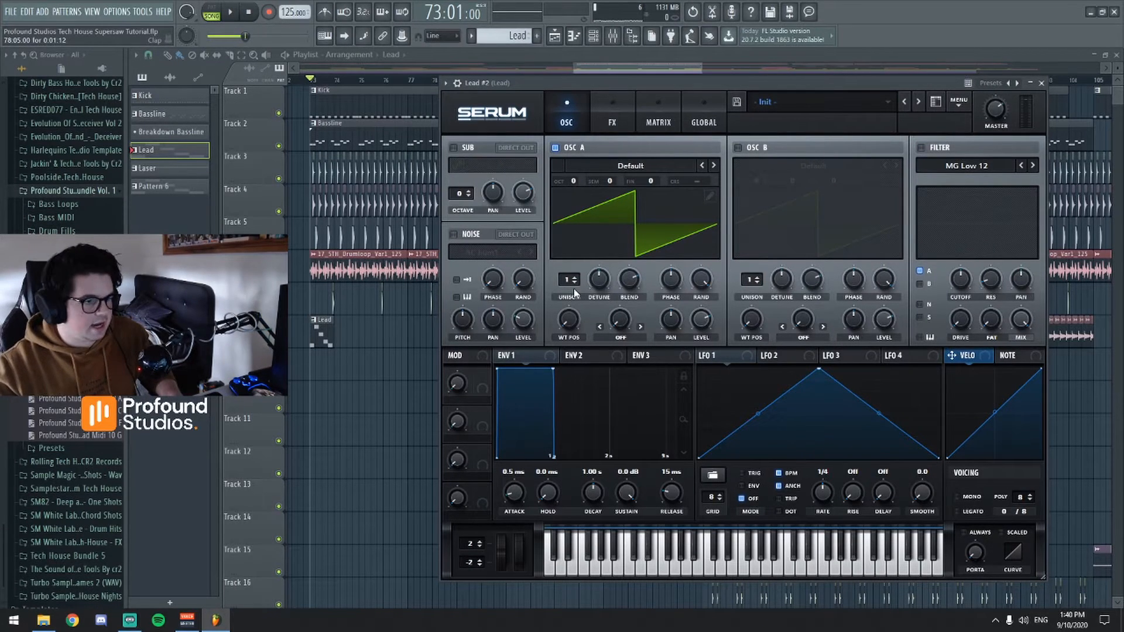
{"action": "left_click_drag", "start_coordinate": [566, 280], "coordinate": [567, 250]}
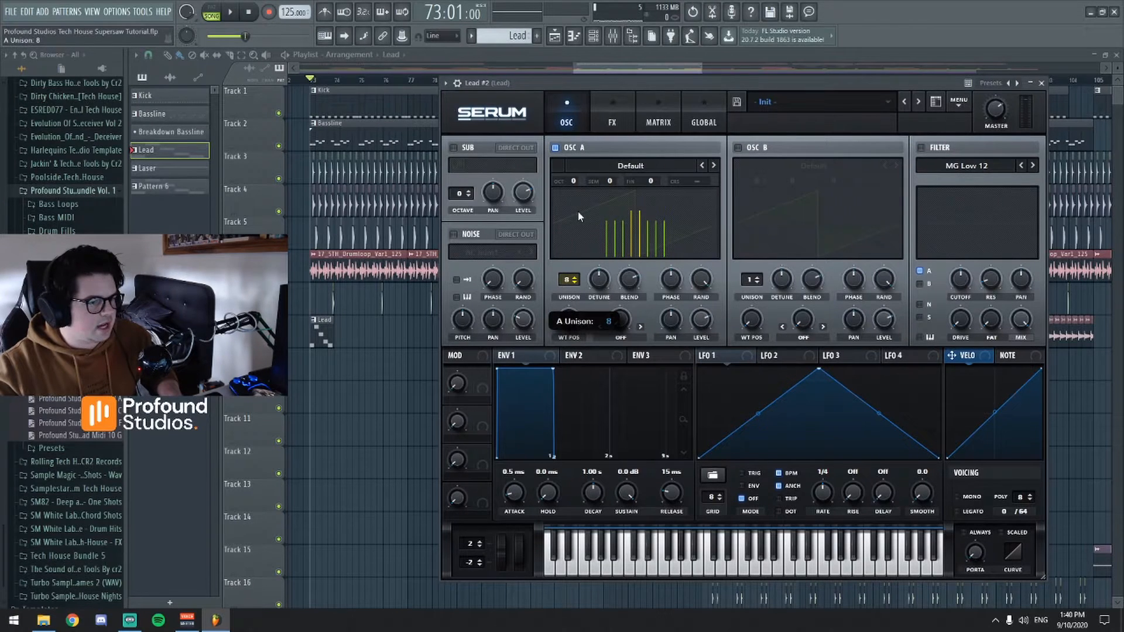
{"action": "left_click_drag", "start_coordinate": [568, 279], "coordinate": [568, 300]}
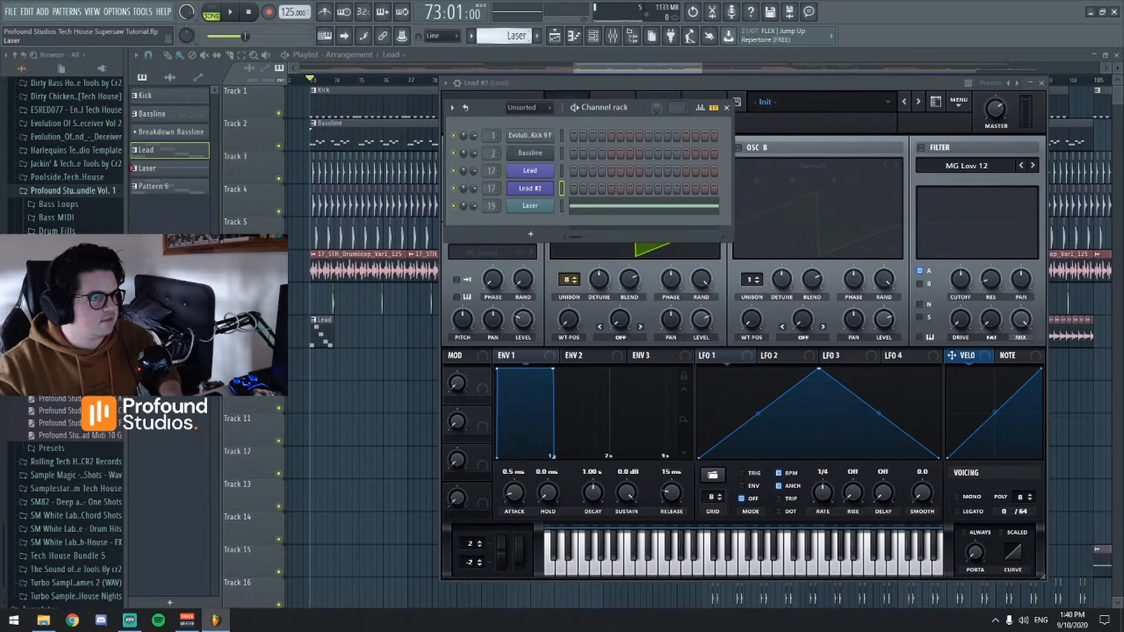
Make Pattern 6 active and set Serum's master volume to about 80%
{"action": "left_click", "coordinate": [156, 186]}
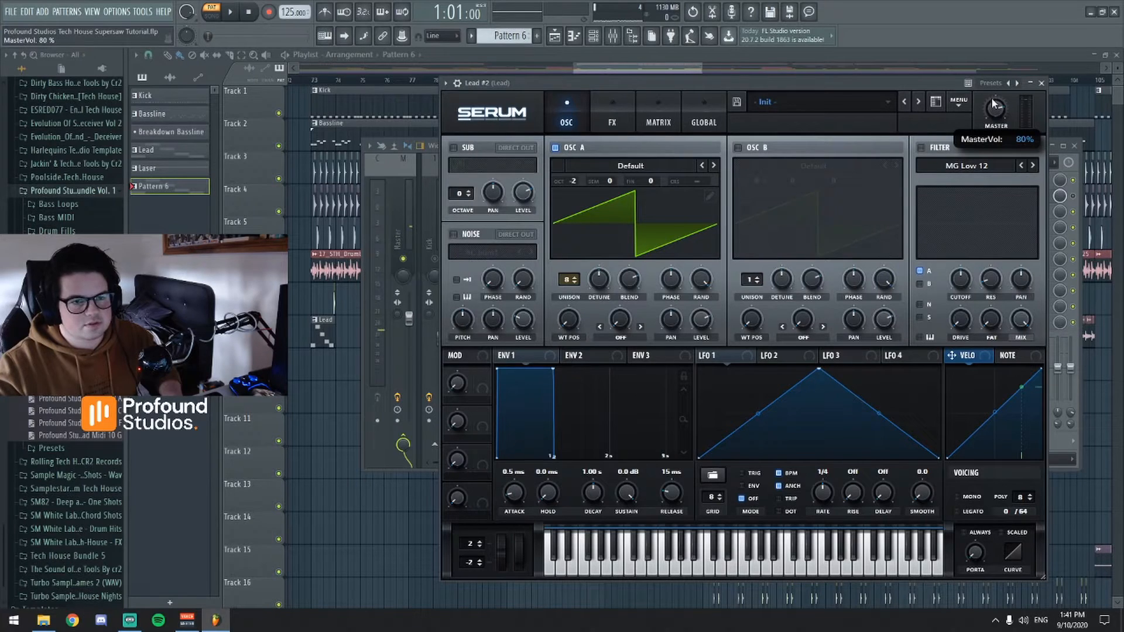
{"action": "left_click_drag", "start_coordinate": [995, 111], "coordinate": [995, 121]}
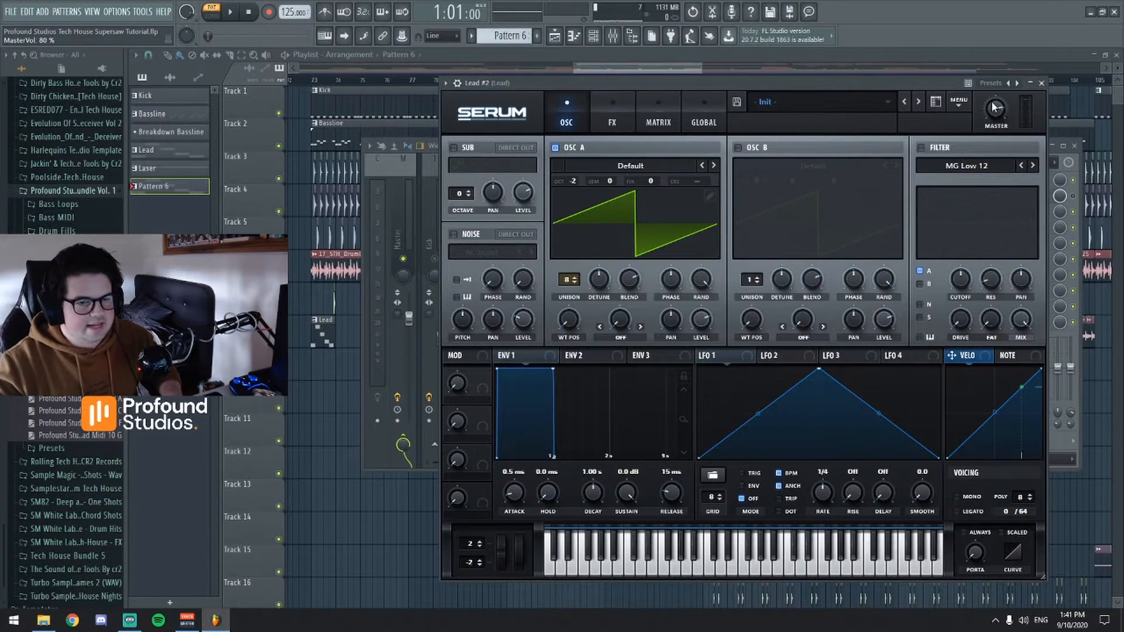
{"action": "left_click", "coordinate": [229, 11]}
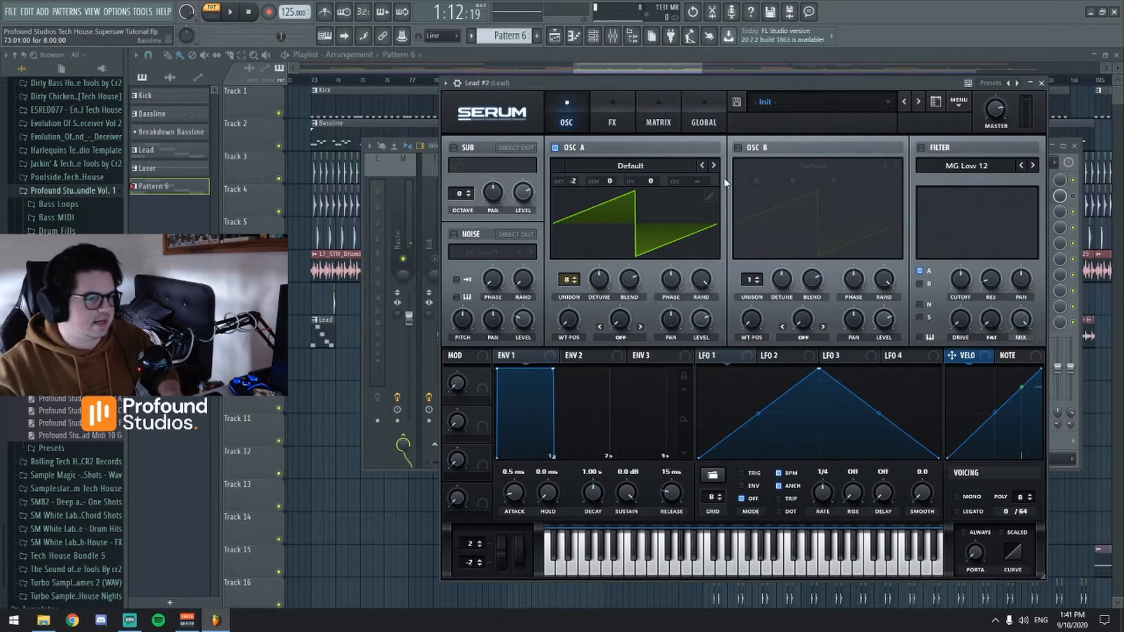
Enable oscillator B as a second detuned 8-voice saw at octaves -3 and -2, then play the pattern
{"action": "left_click", "coordinate": [733, 148]}
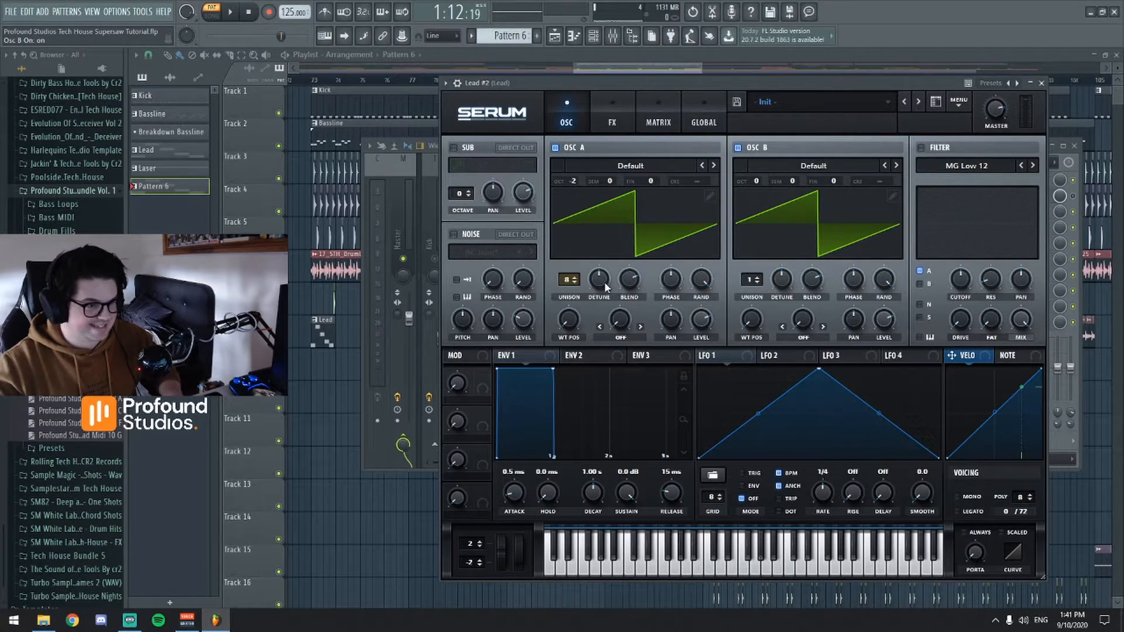
{"action": "left_click_drag", "start_coordinate": [598, 280], "coordinate": [598, 273]}
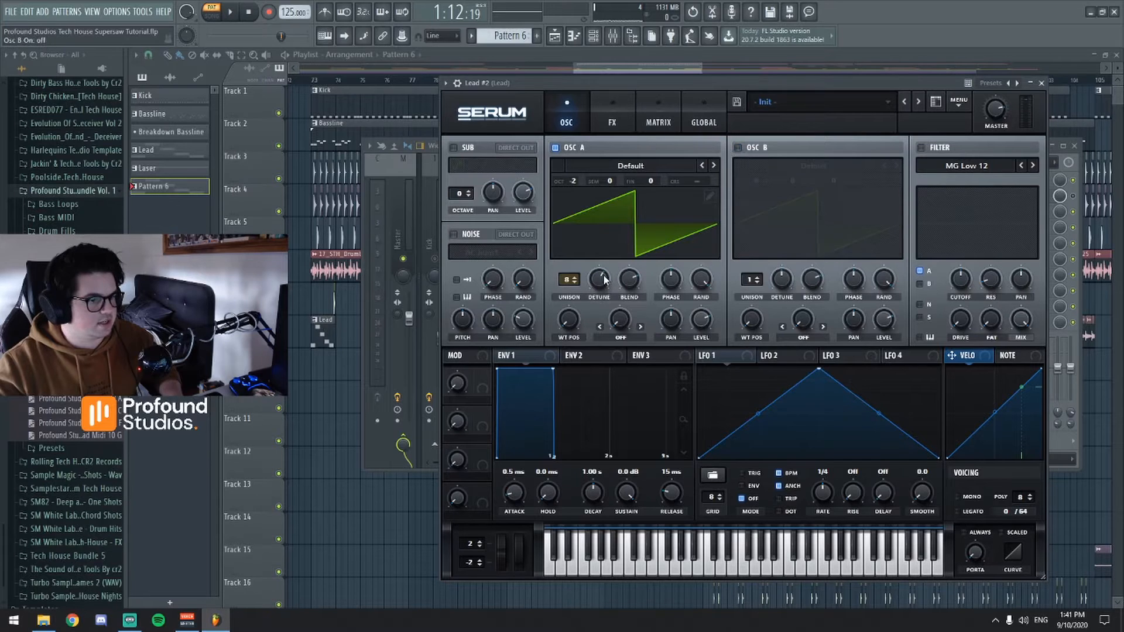
{"action": "left_click", "coordinate": [229, 12]}
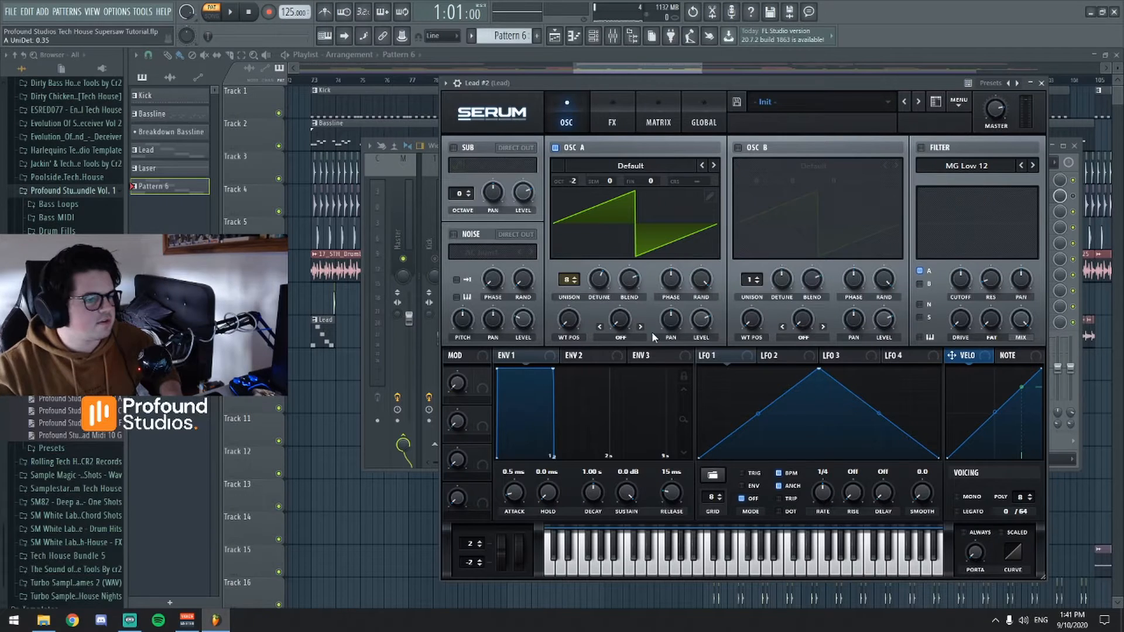
{"action": "left_click", "coordinate": [746, 148]}
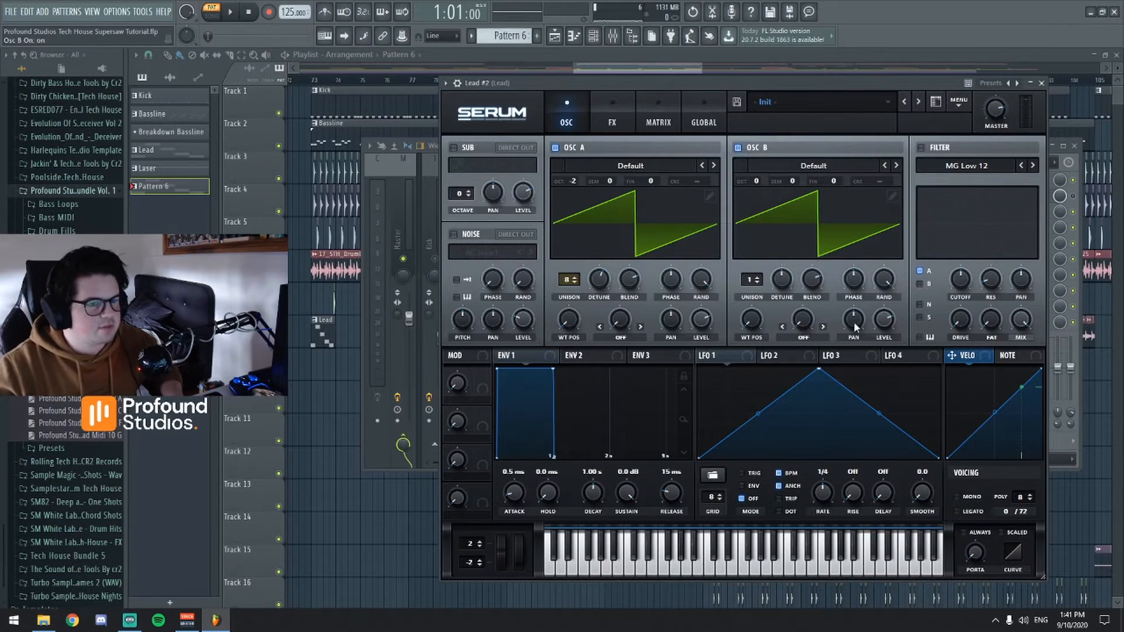
{"action": "mouse_move", "coordinate": [756, 192]}
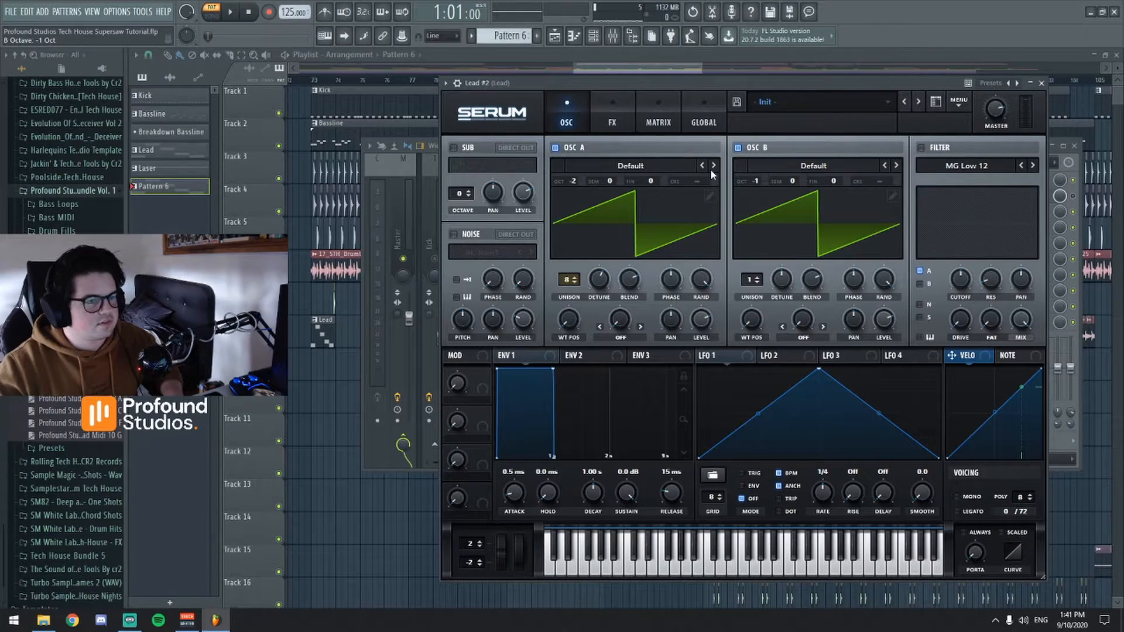
{"action": "mouse_move", "coordinate": [605, 187]}
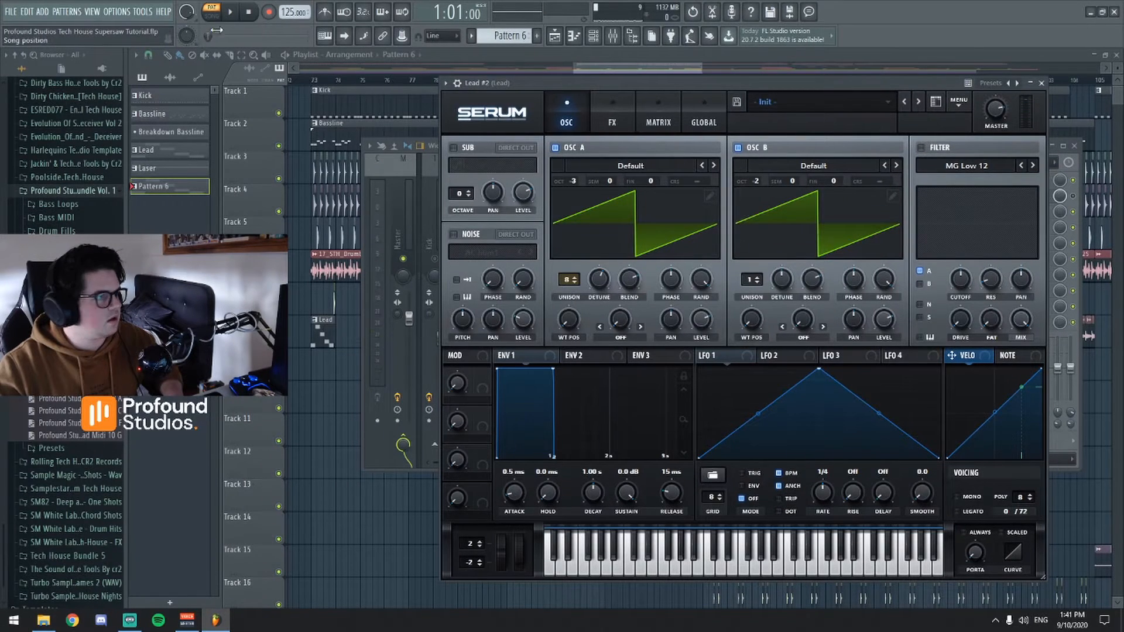
{"action": "left_click", "coordinate": [247, 12]}
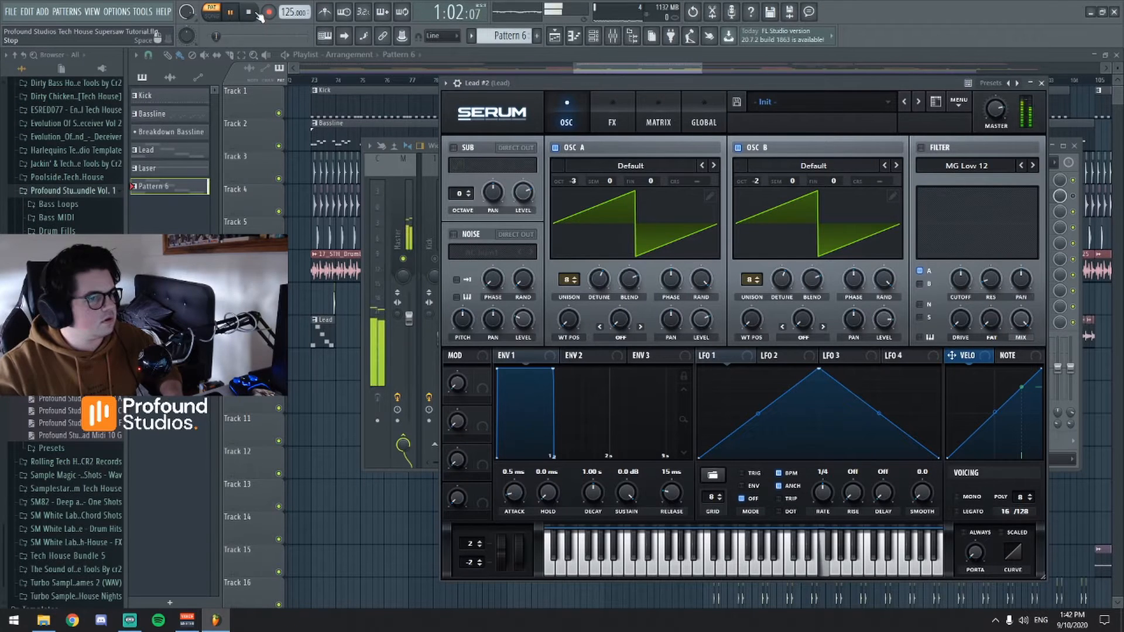
Stop playback and switch on Serum's filter with its MG Low 12 low-pass type
{"action": "left_click", "coordinate": [229, 12]}
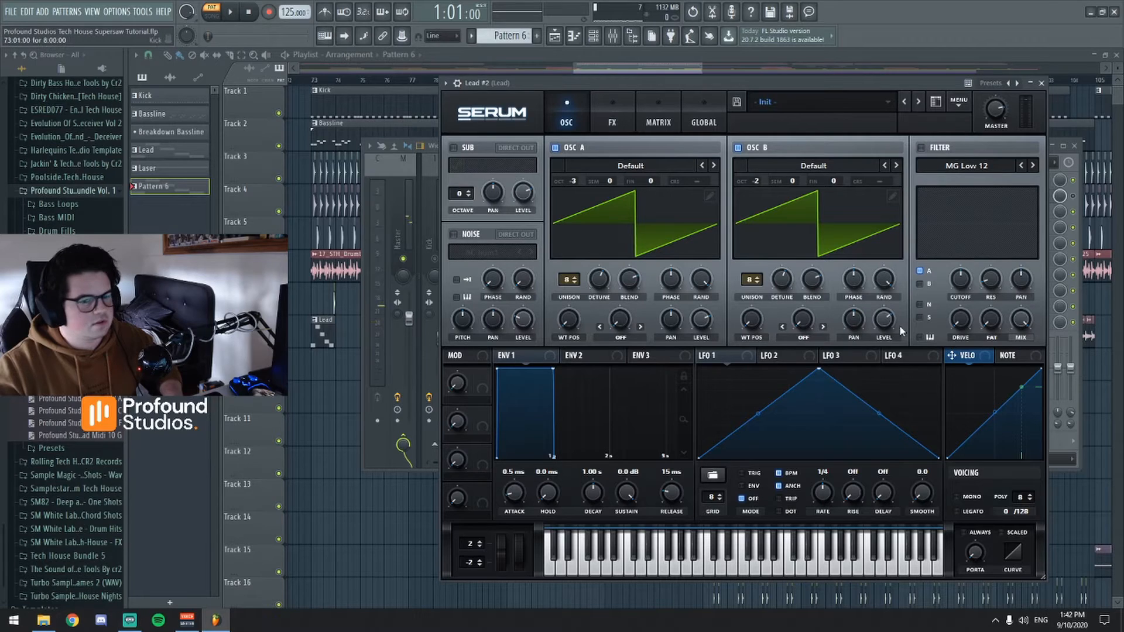
{"action": "left_click_drag", "start_coordinate": [882, 318], "coordinate": [883, 330]}
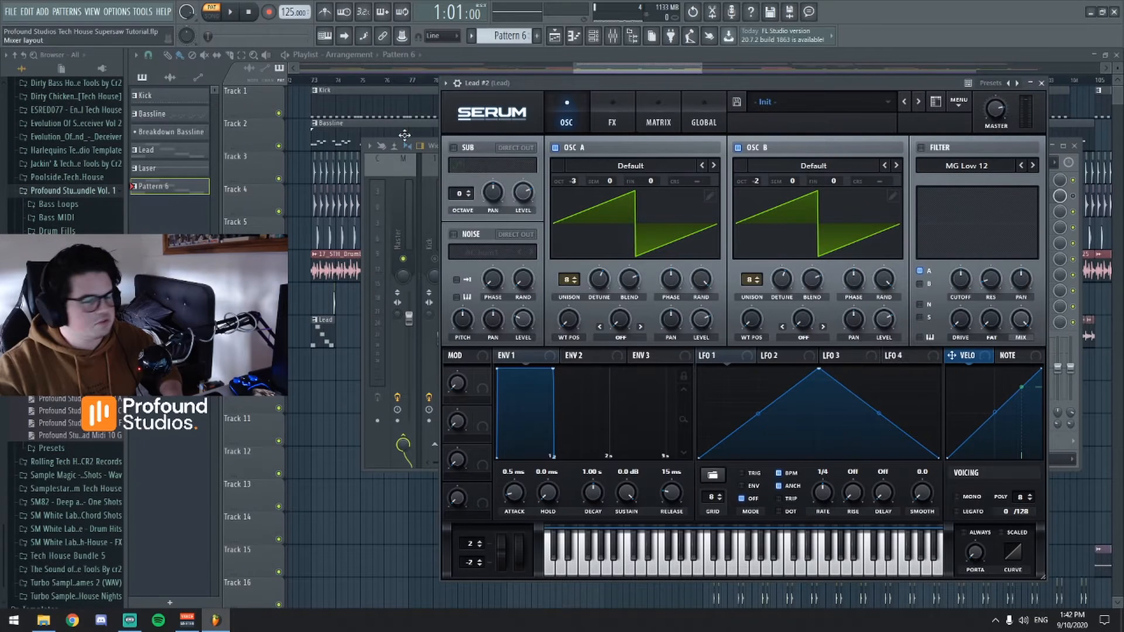
{"action": "left_click", "coordinate": [229, 12]}
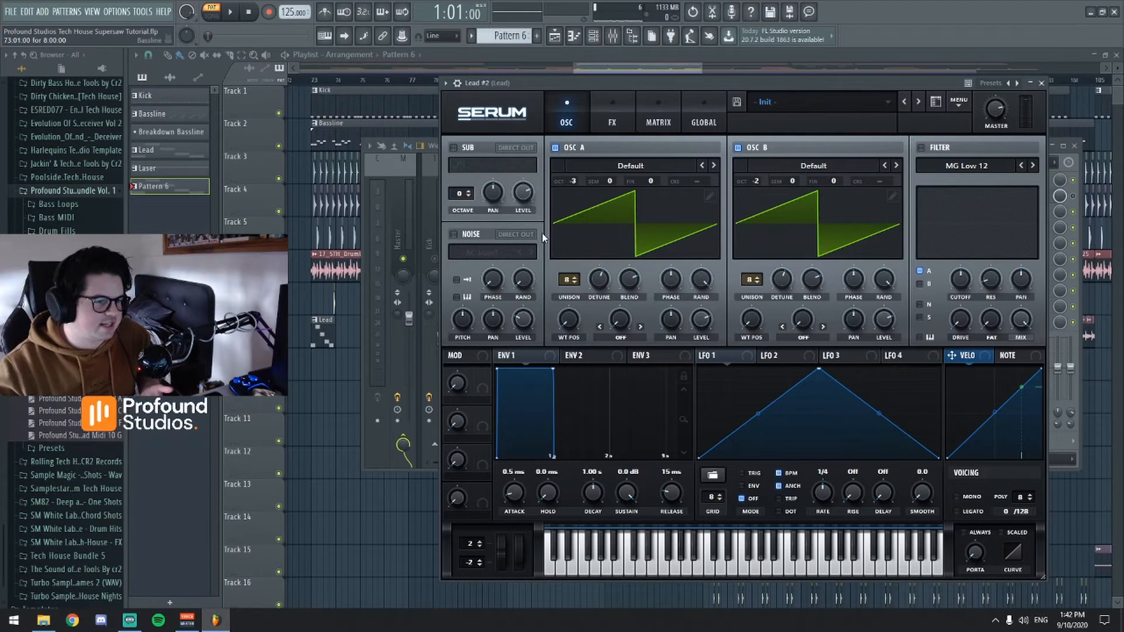
{"action": "left_click", "coordinate": [924, 147]}
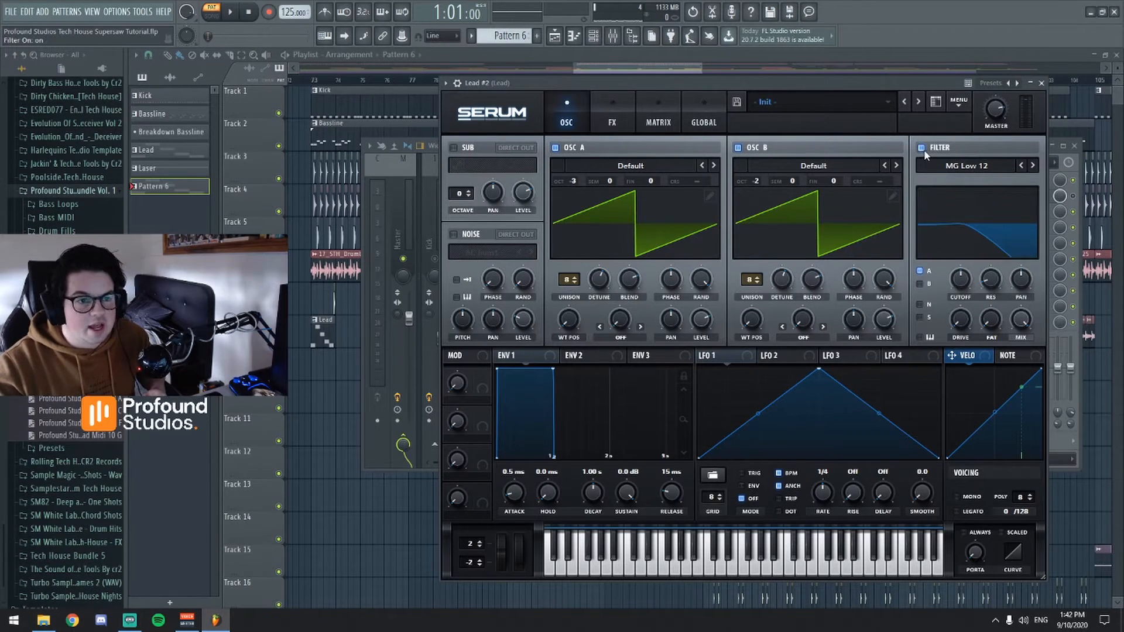
{"action": "mouse_move", "coordinate": [924, 217]}
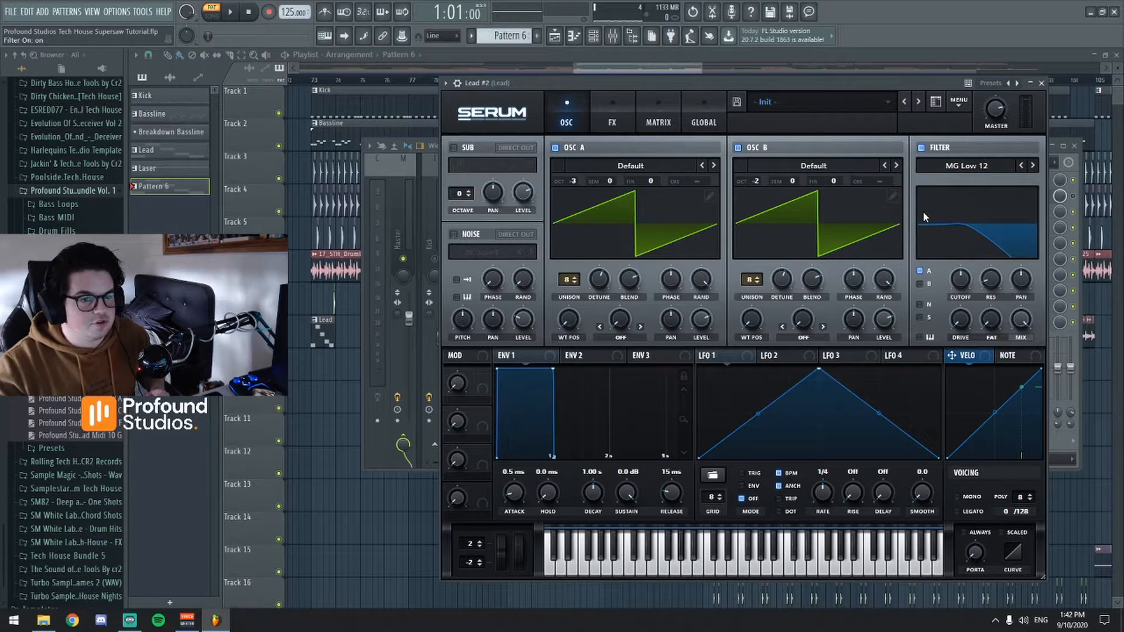
Switch the filter to Normal > Peak 12 and add drive to about 43%
{"action": "left_click", "coordinate": [1033, 165]}
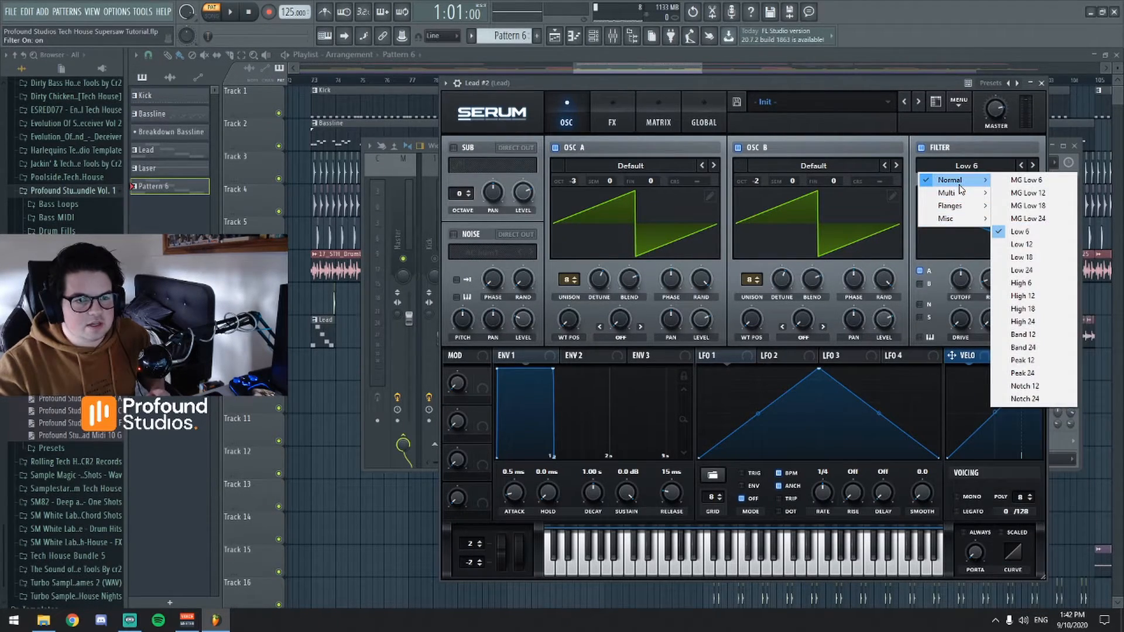
{"action": "mouse_move", "coordinate": [1033, 243]}
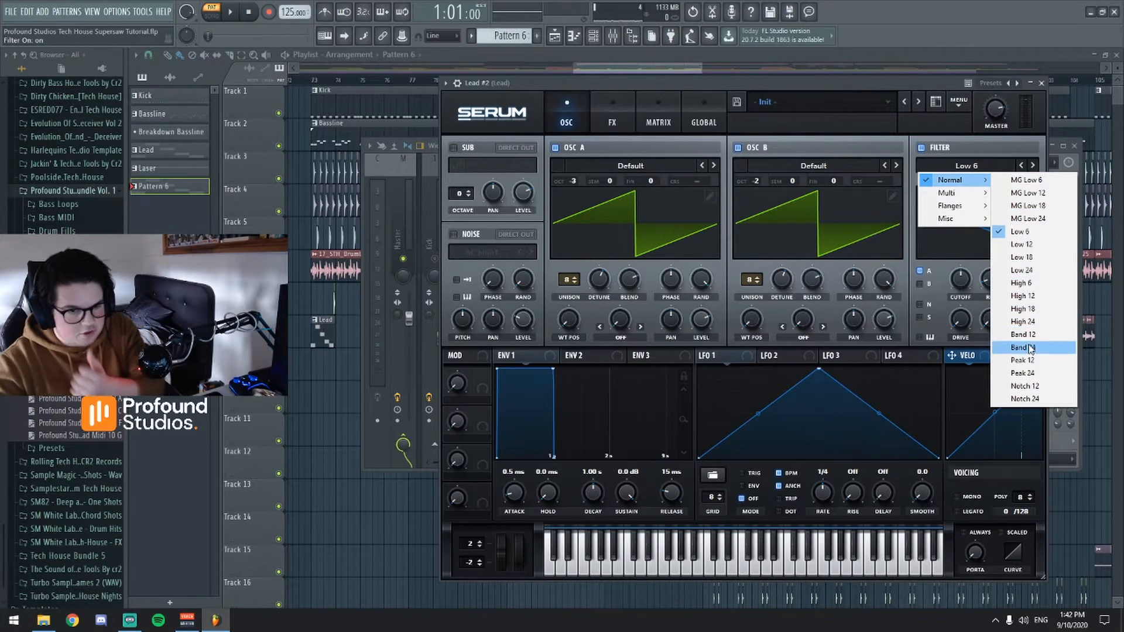
{"action": "left_click", "coordinate": [1021, 347]}
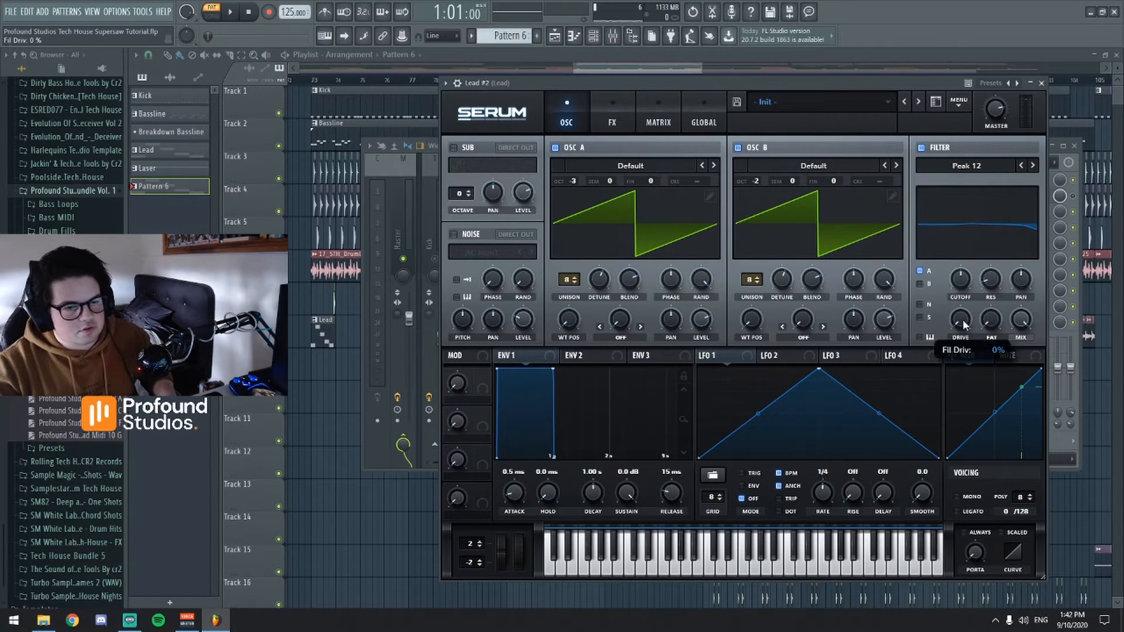
{"action": "left_click_drag", "start_coordinate": [960, 320], "coordinate": [960, 293]}
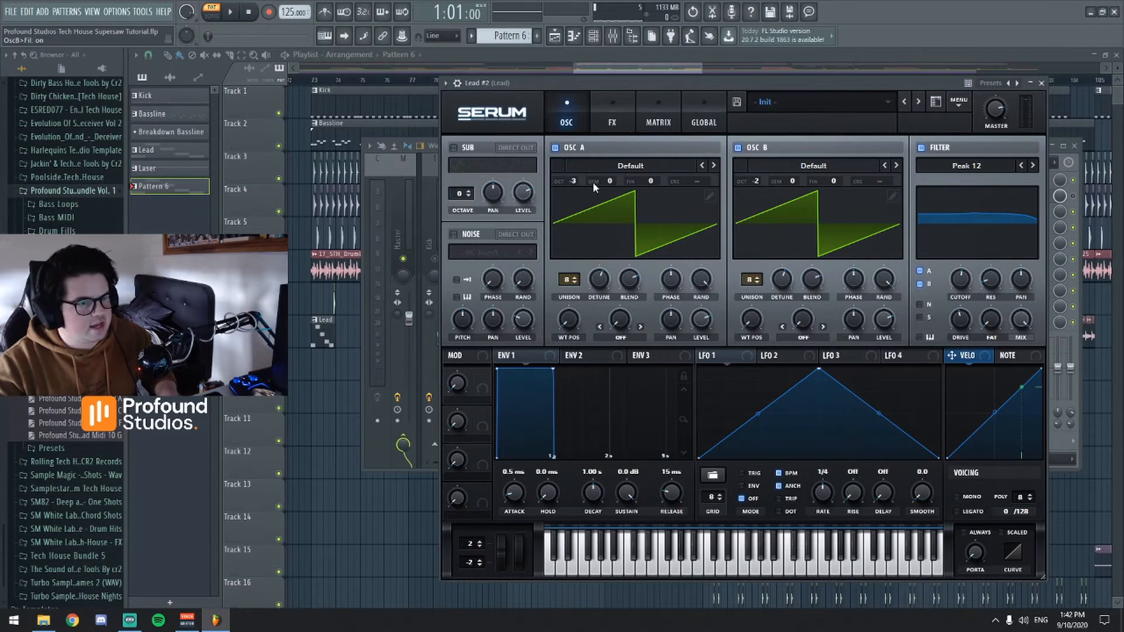
{"action": "left_click_drag", "start_coordinate": [960, 280], "coordinate": [960, 266]}
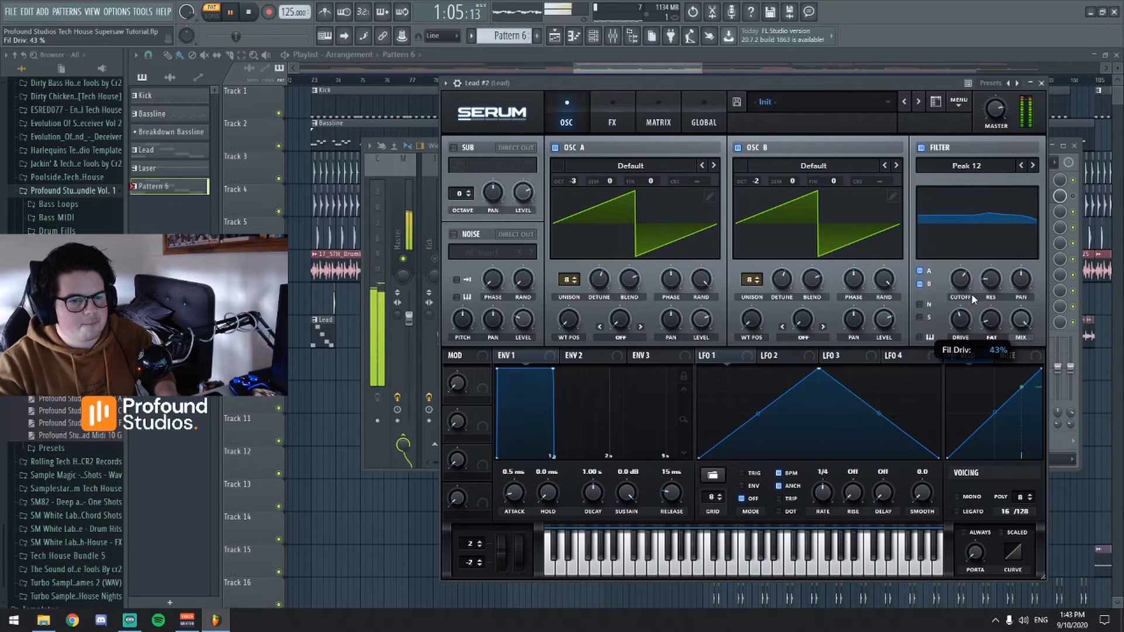
Set filter resonance near 51% and cutoff around 2489 Hz
{"action": "left_click_drag", "start_coordinate": [991, 279], "coordinate": [991, 266]}
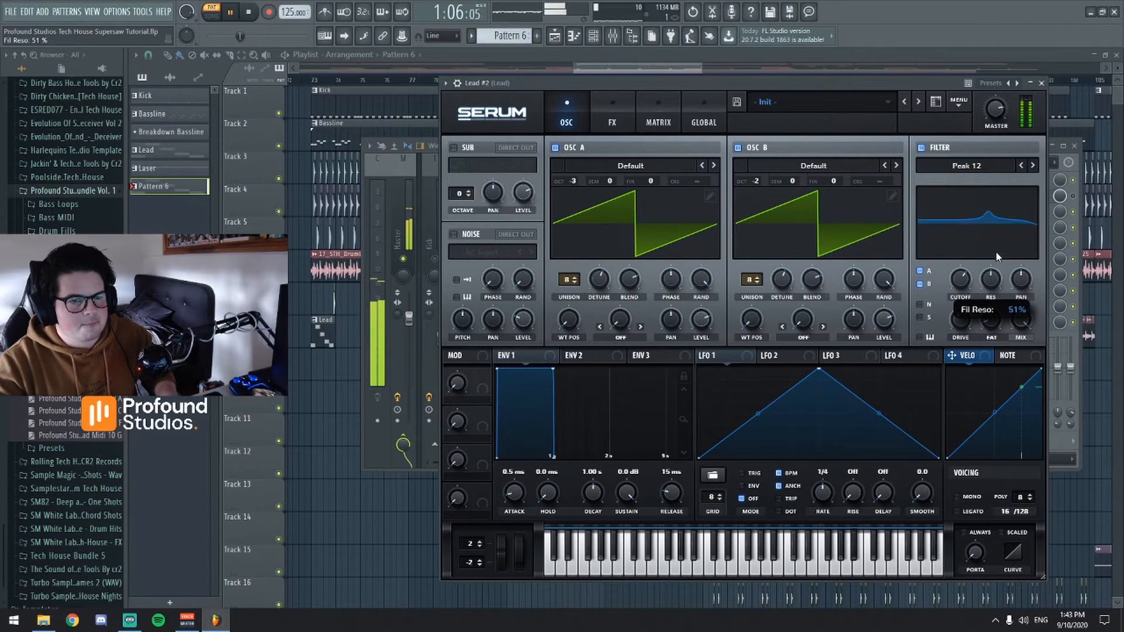
{"action": "left_click_drag", "start_coordinate": [960, 278], "coordinate": [963, 273]}
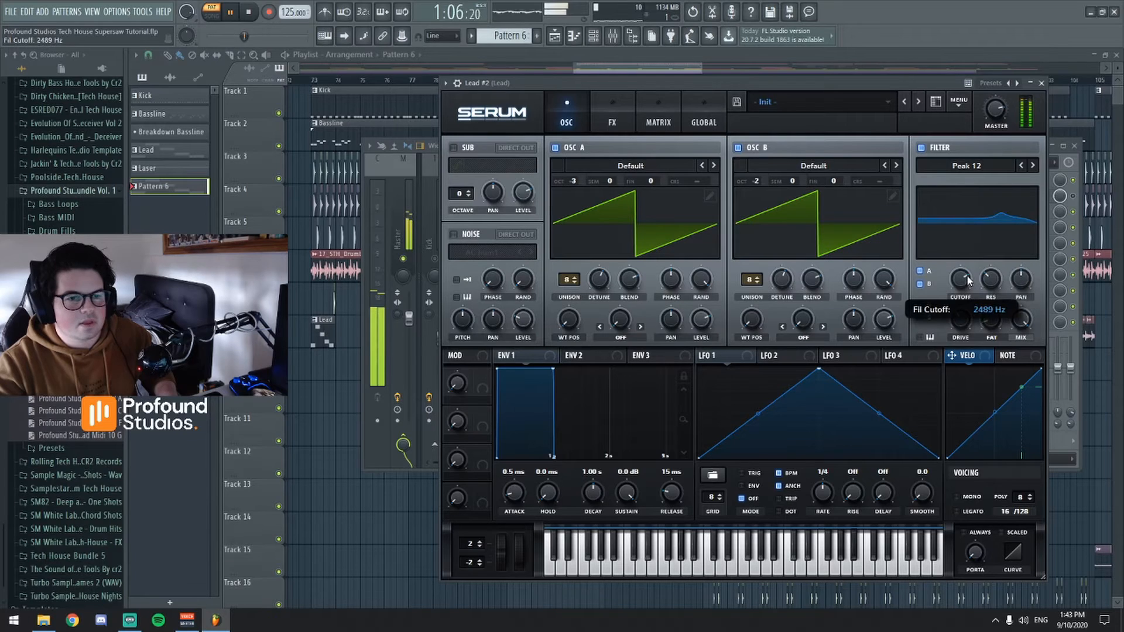
{"action": "left_click_drag", "start_coordinate": [960, 318], "coordinate": [960, 308]}
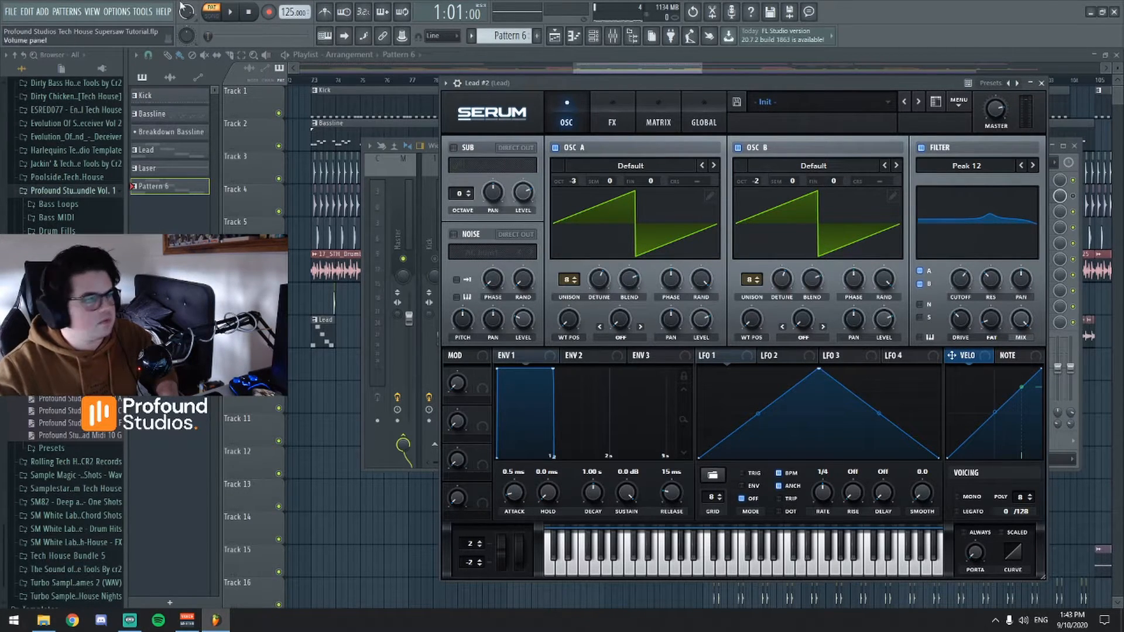
Audition Band 12, return the filter to Peak 12 and lower cutoff to about 1760 Hz
{"action": "left_click", "coordinate": [248, 12]}
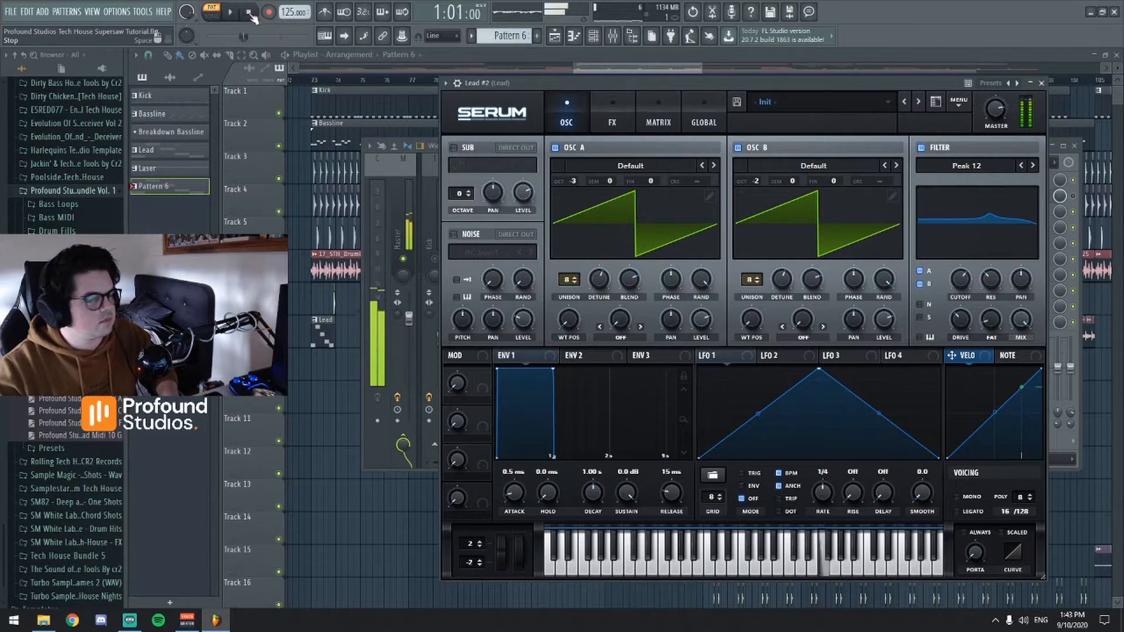
{"action": "left_click", "coordinate": [1033, 165]}
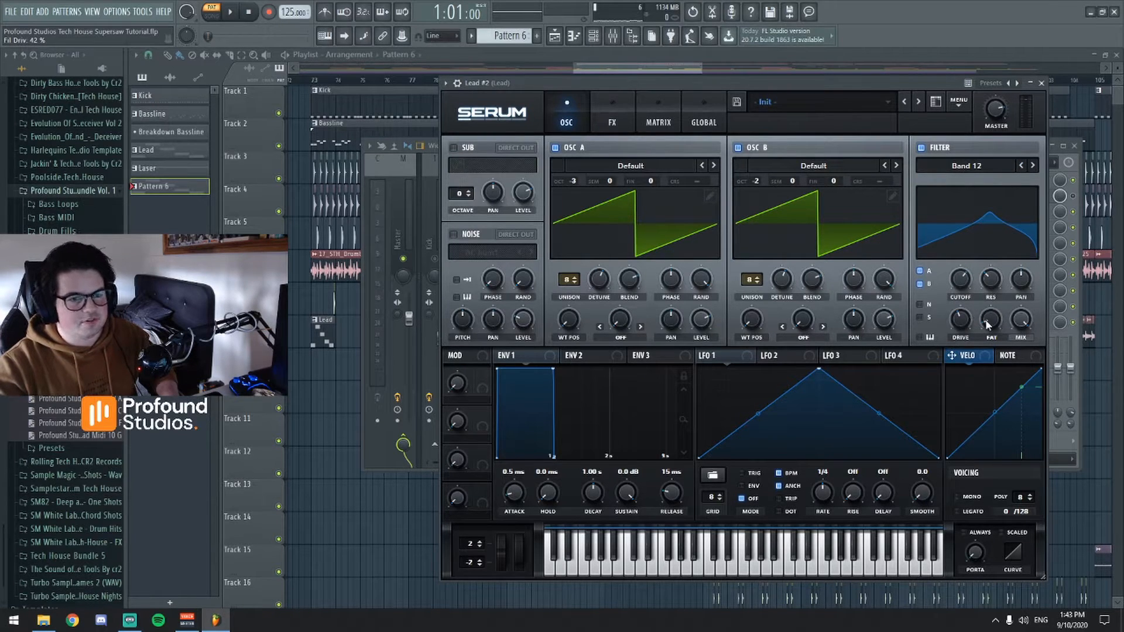
{"action": "mouse_move", "coordinate": [990, 319]}
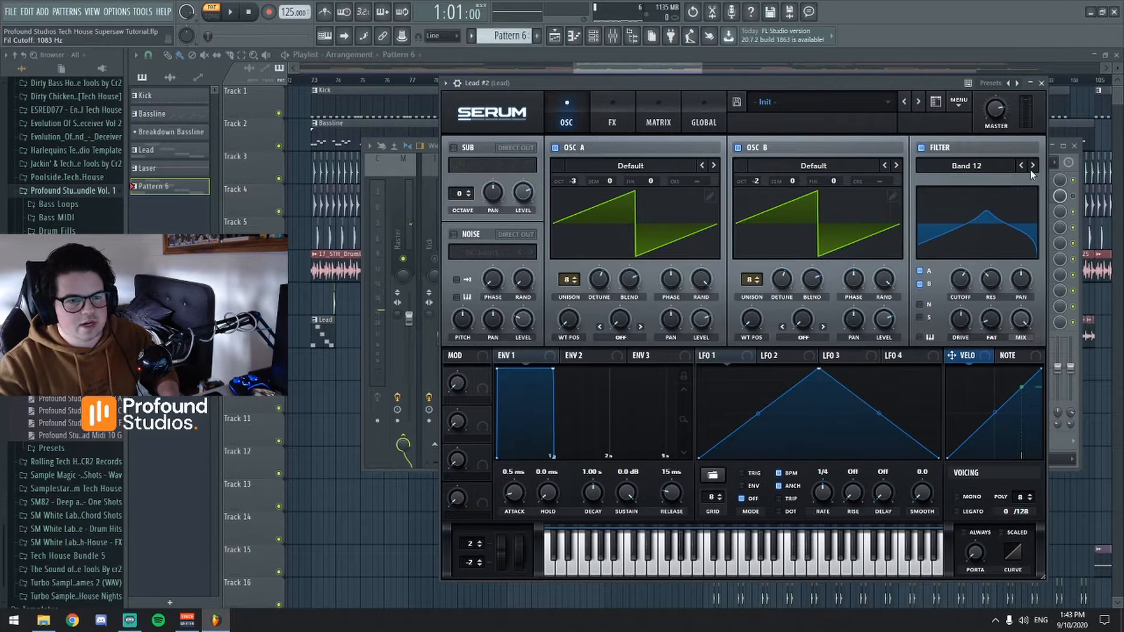
{"action": "left_click_drag", "start_coordinate": [960, 280], "coordinate": [960, 269]}
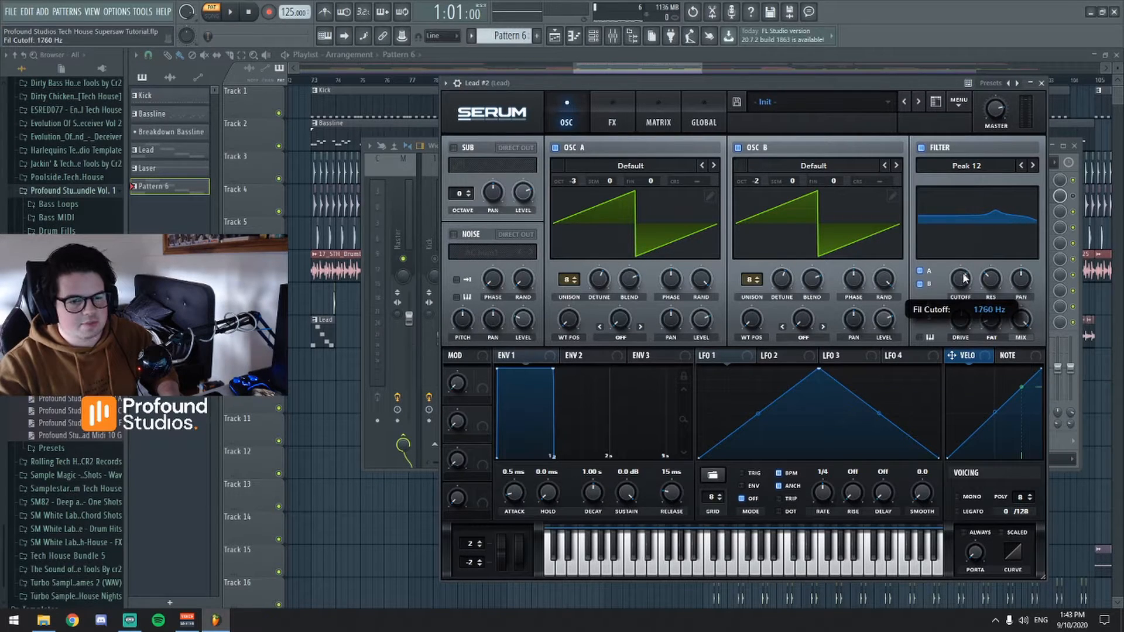
{"action": "left_click_drag", "start_coordinate": [960, 314], "coordinate": [960, 304]}
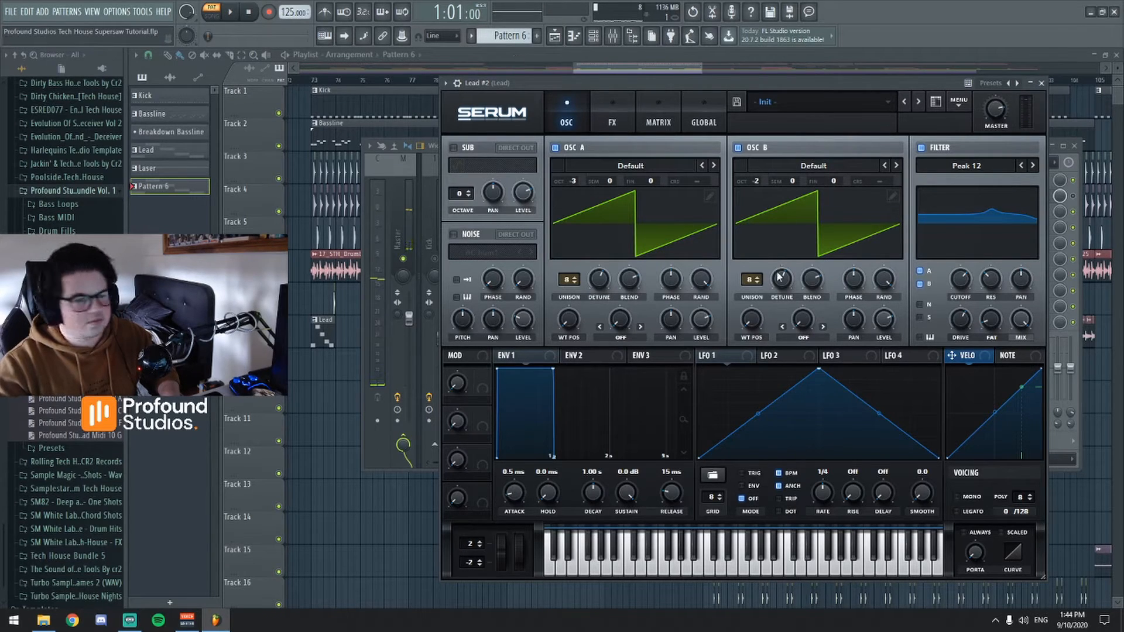
{"action": "left_click", "coordinate": [611, 112]}
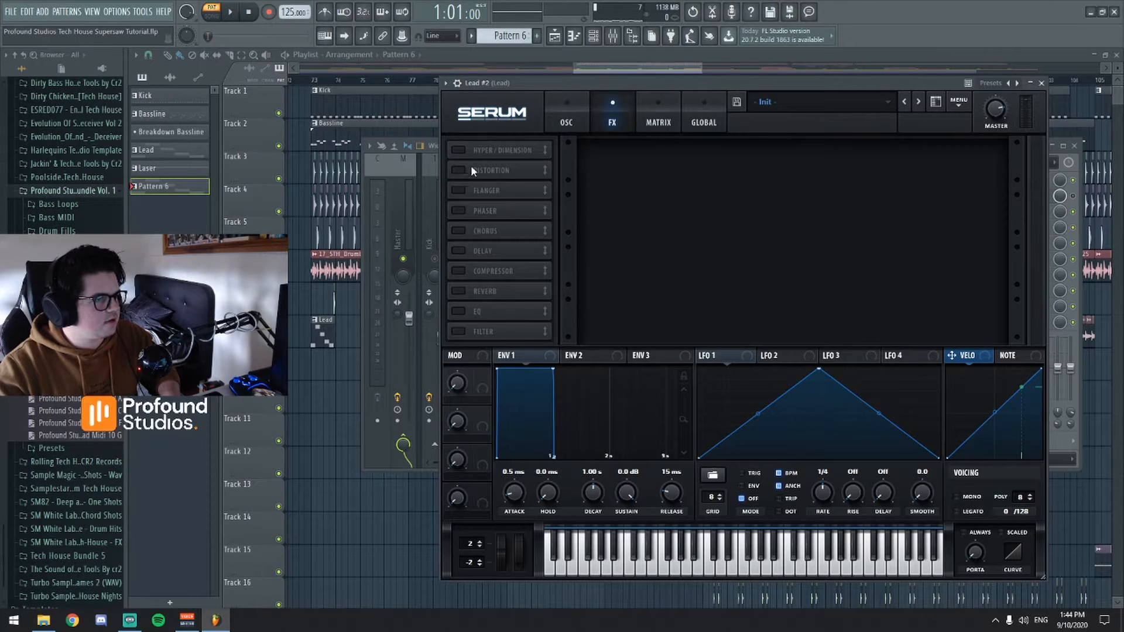
Add an EQ to Serum's effects chain with a low cut on band 1
{"action": "left_click", "coordinate": [458, 311]}
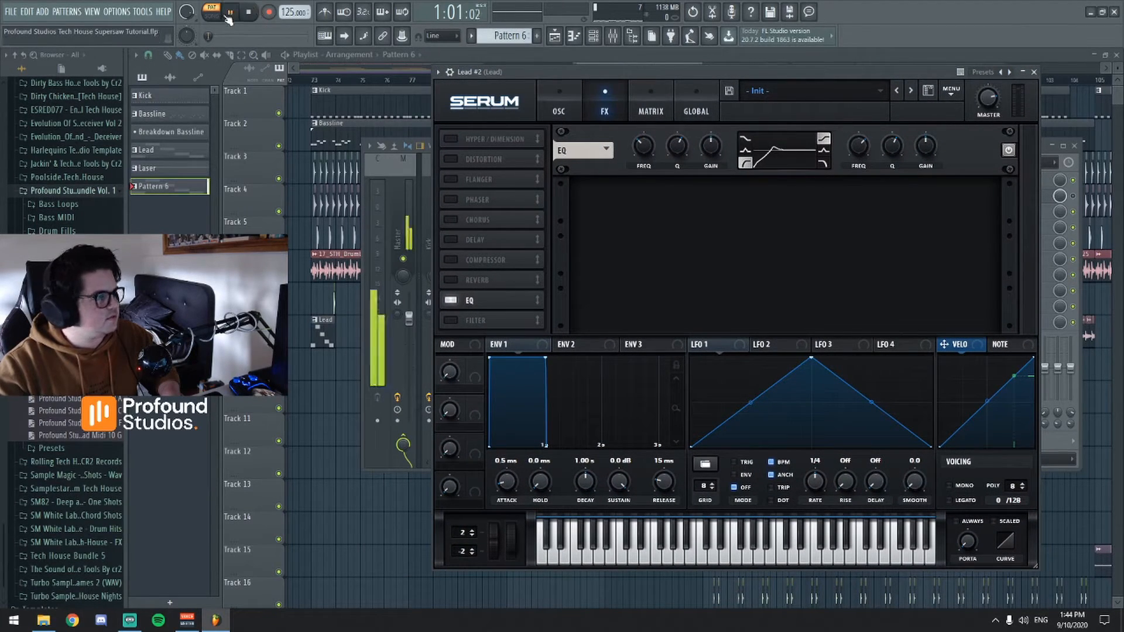
{"action": "left_click_drag", "start_coordinate": [641, 147], "coordinate": [642, 140]}
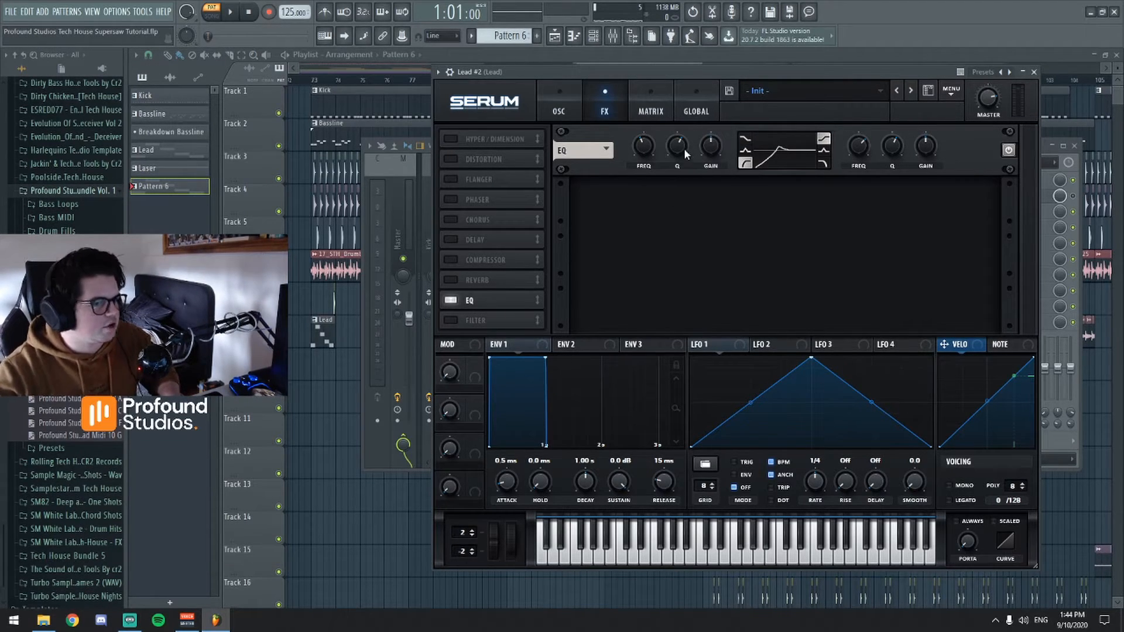
{"action": "left_click", "coordinate": [231, 12]}
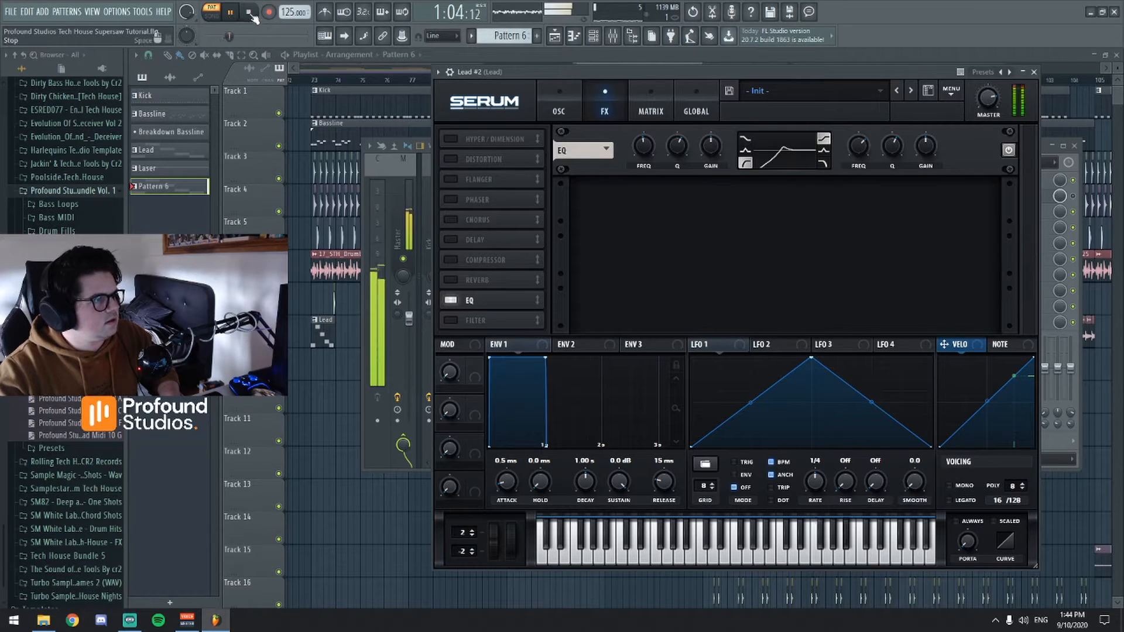
{"action": "left_click_drag", "start_coordinate": [643, 147], "coordinate": [643, 143]}
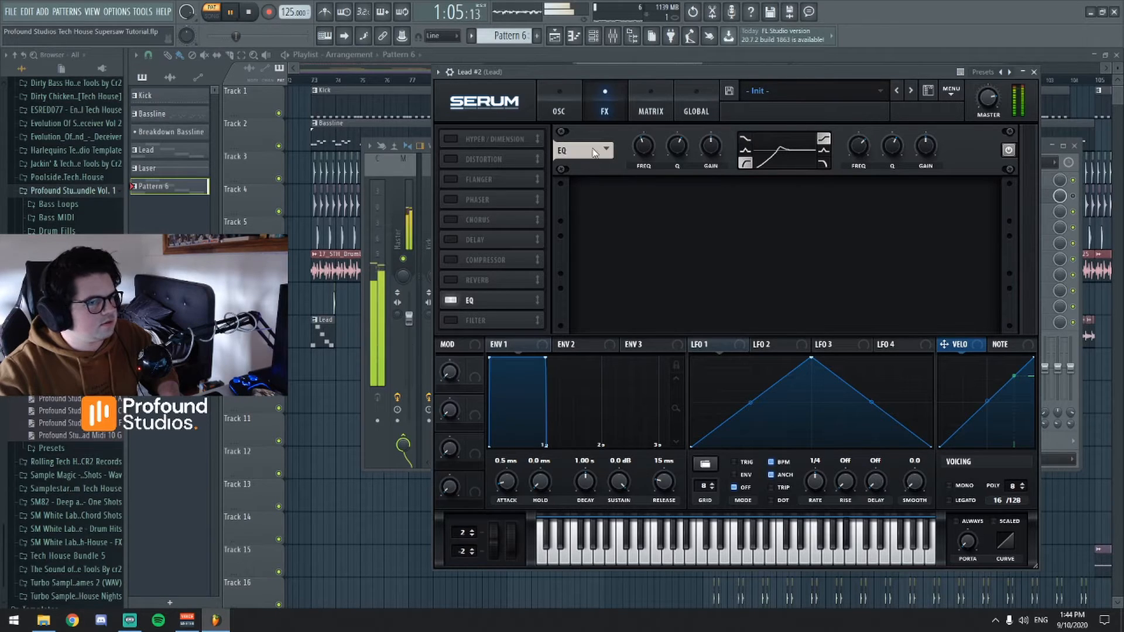
{"action": "left_click_drag", "start_coordinate": [641, 148], "coordinate": [642, 154]}
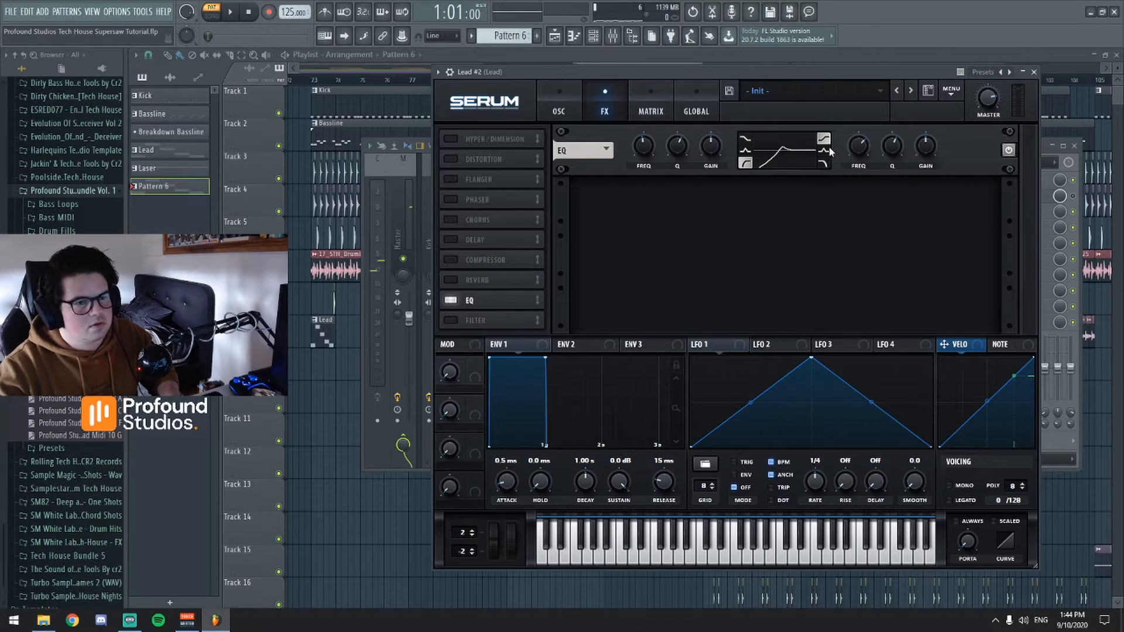
Boost the EQ high band about 5.3 dB near 7630 Hz with Q around 71%
{"action": "left_click_drag", "start_coordinate": [858, 148], "coordinate": [858, 148]}
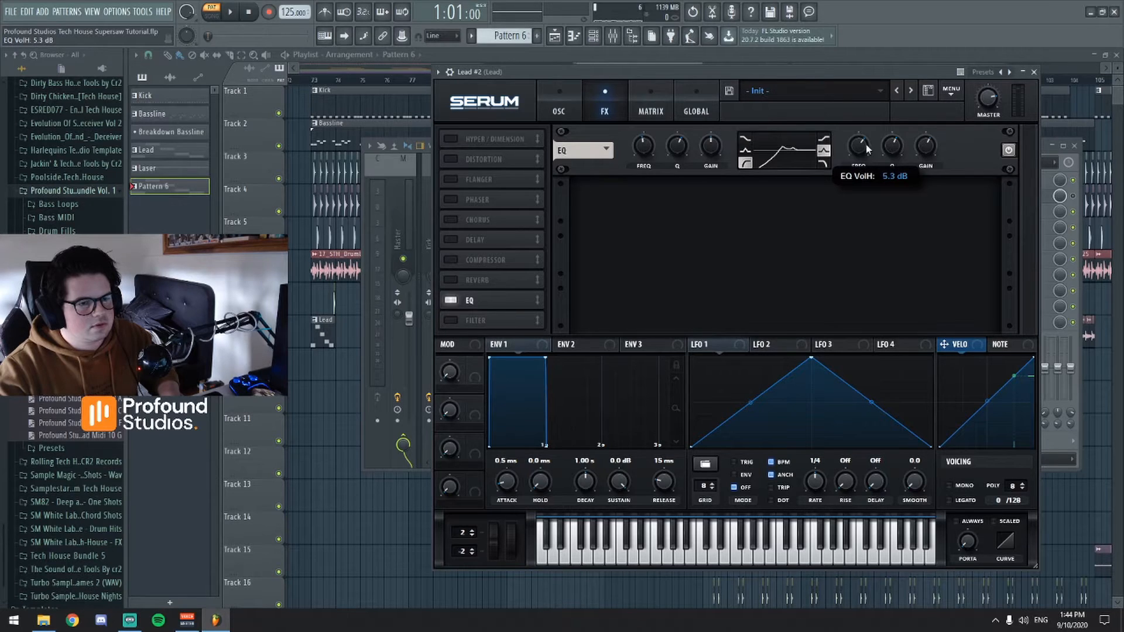
{"action": "left_click_drag", "start_coordinate": [925, 148], "coordinate": [925, 129]}
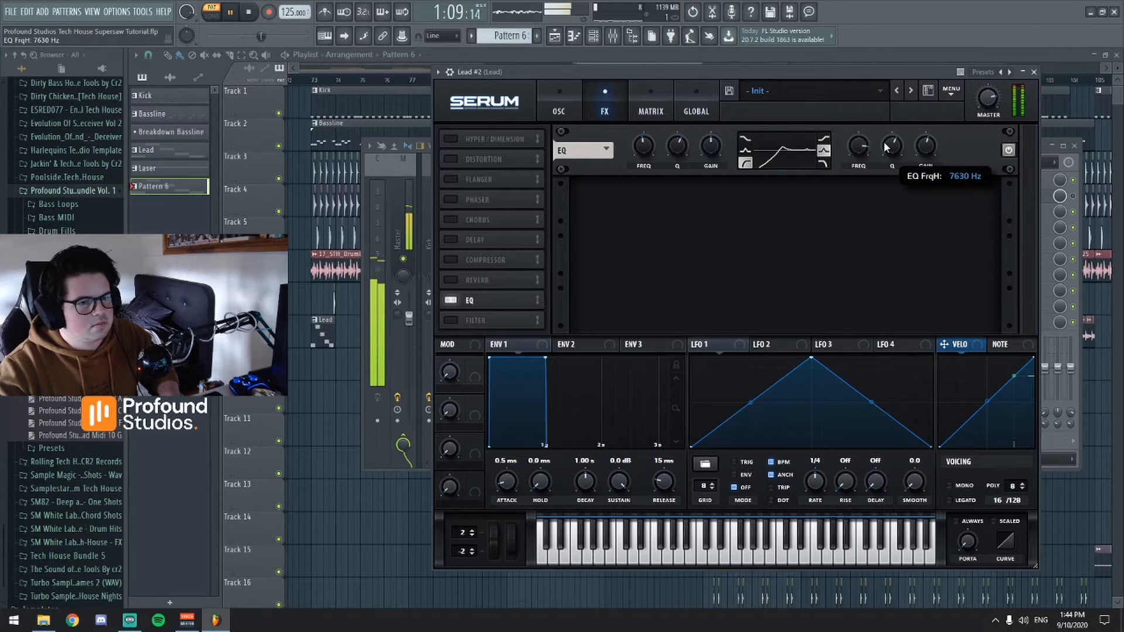
{"action": "left_click_drag", "start_coordinate": [890, 148], "coordinate": [891, 132]}
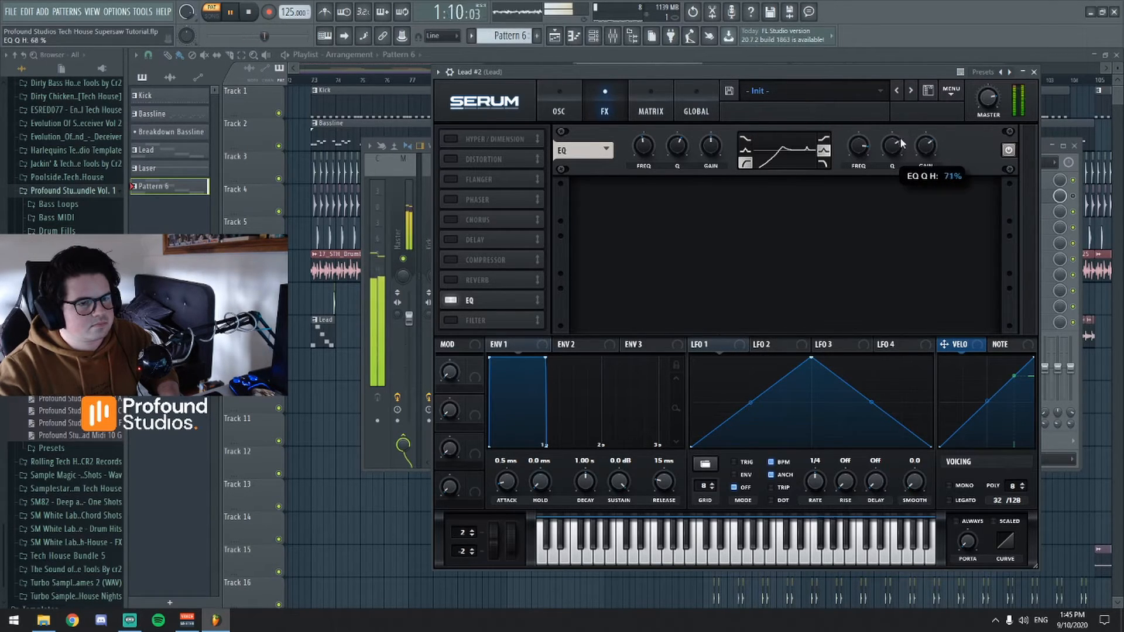
{"action": "left_click_drag", "start_coordinate": [892, 146], "coordinate": [892, 165]}
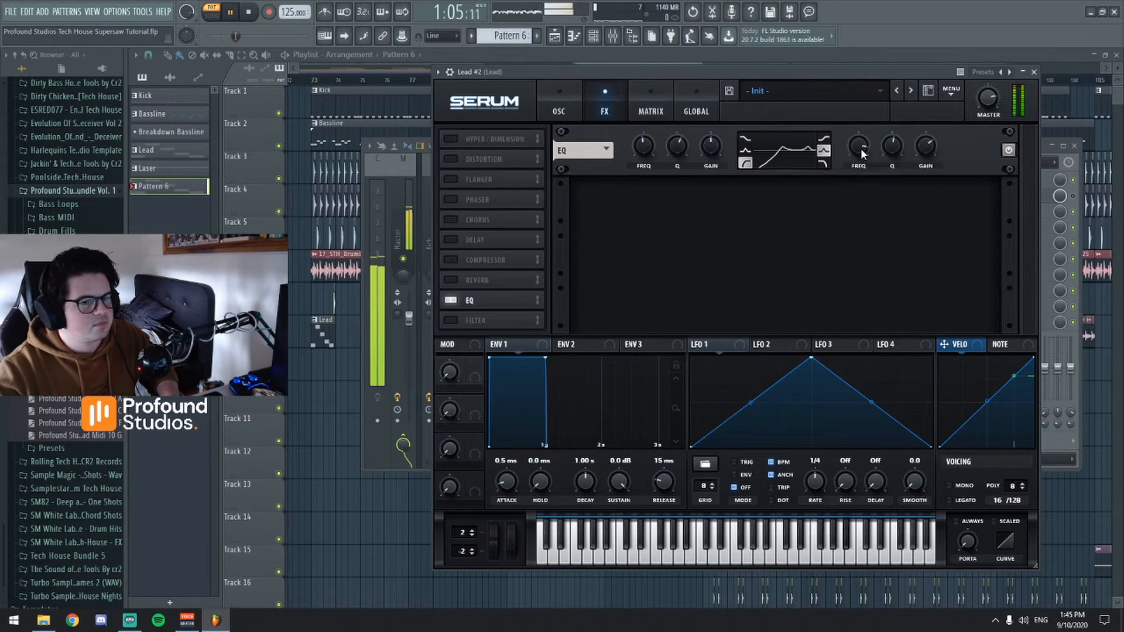
{"action": "left_click_drag", "start_coordinate": [857, 148], "coordinate": [857, 155]}
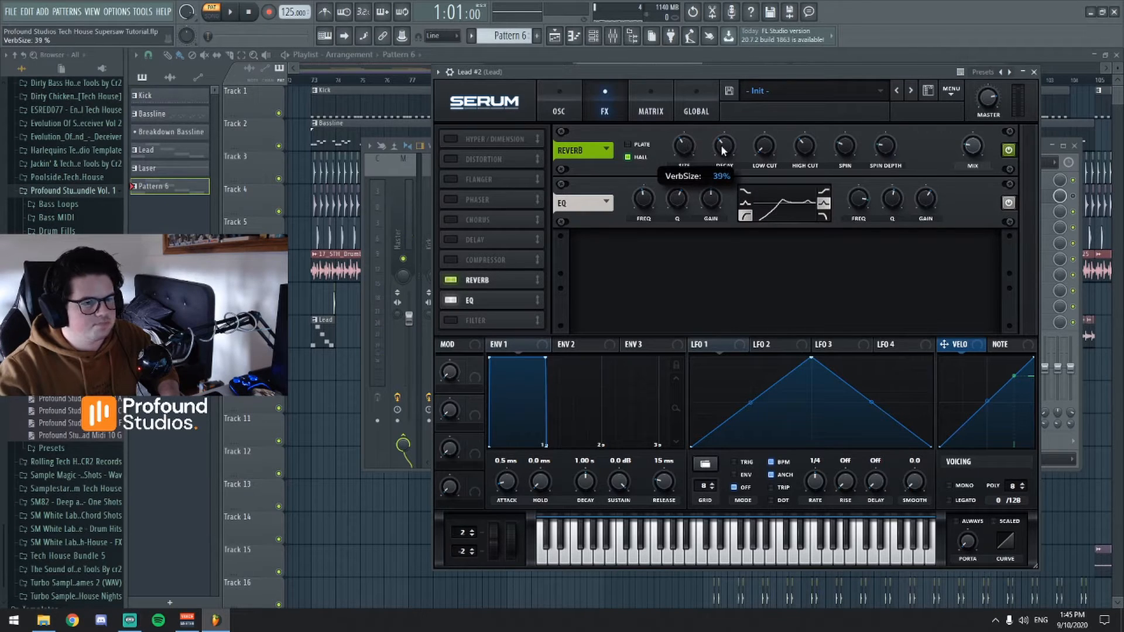
Set the Hall reverb size to about 39% and return to the oscillator page
{"action": "left_click_drag", "start_coordinate": [722, 148], "coordinate": [722, 155]}
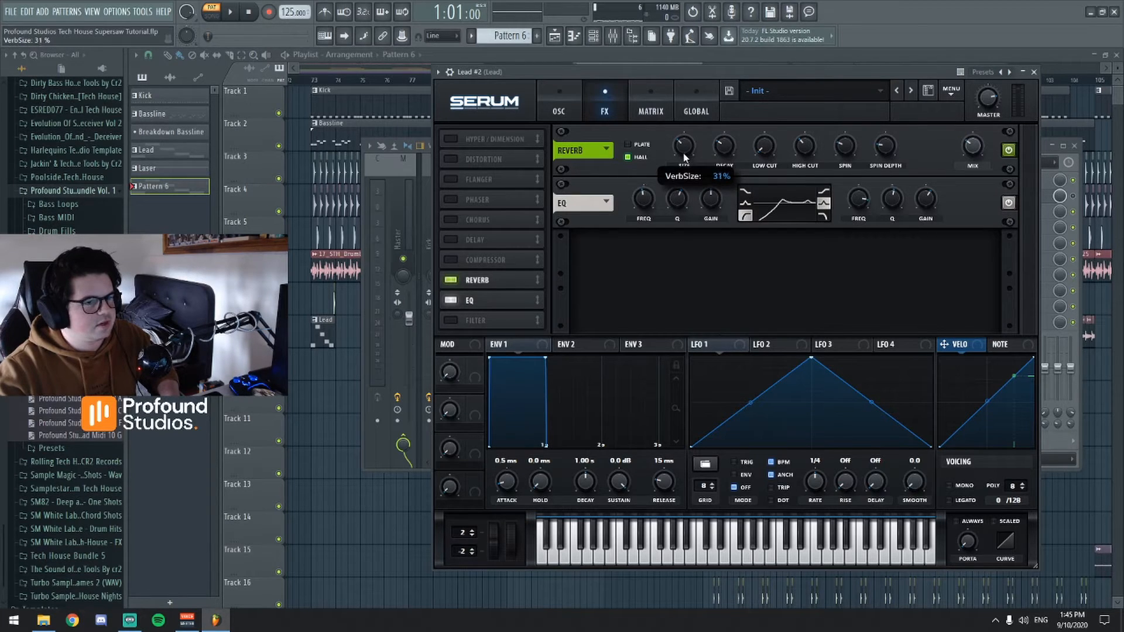
{"action": "left_click_drag", "start_coordinate": [685, 151], "coordinate": [685, 139]}
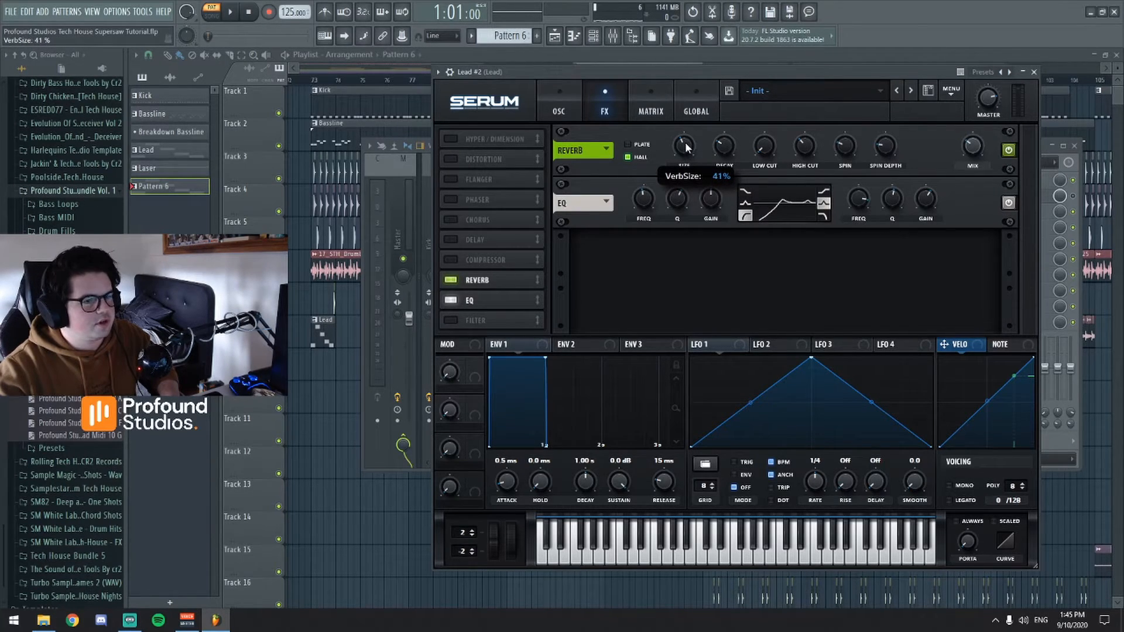
{"action": "left_click_drag", "start_coordinate": [685, 147], "coordinate": [684, 162]}
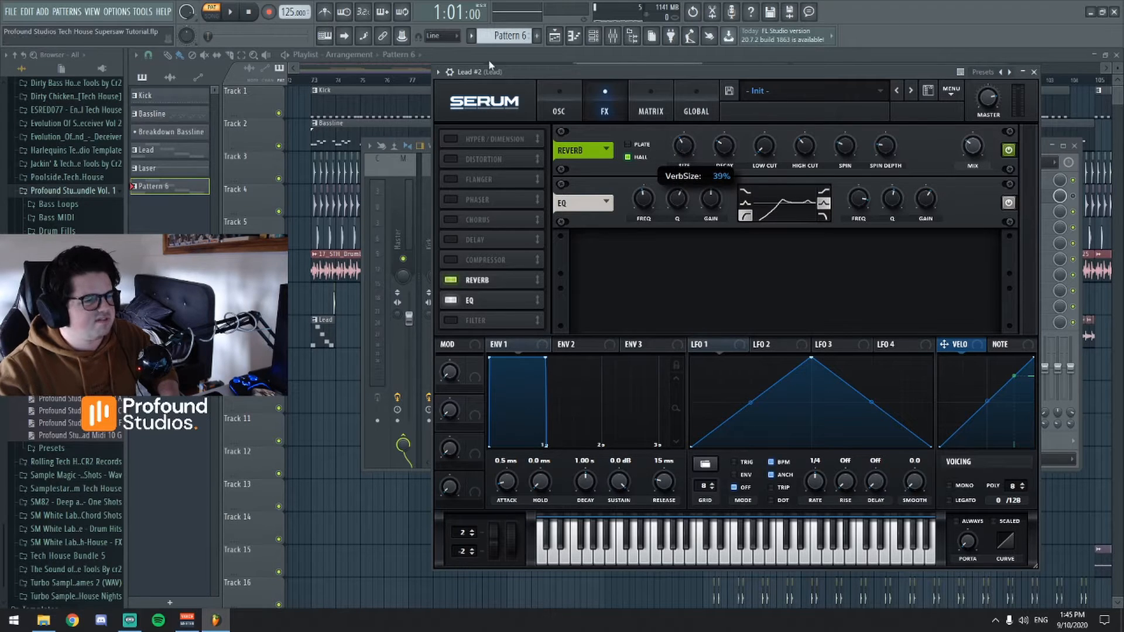
{"action": "left_click", "coordinate": [1034, 71]}
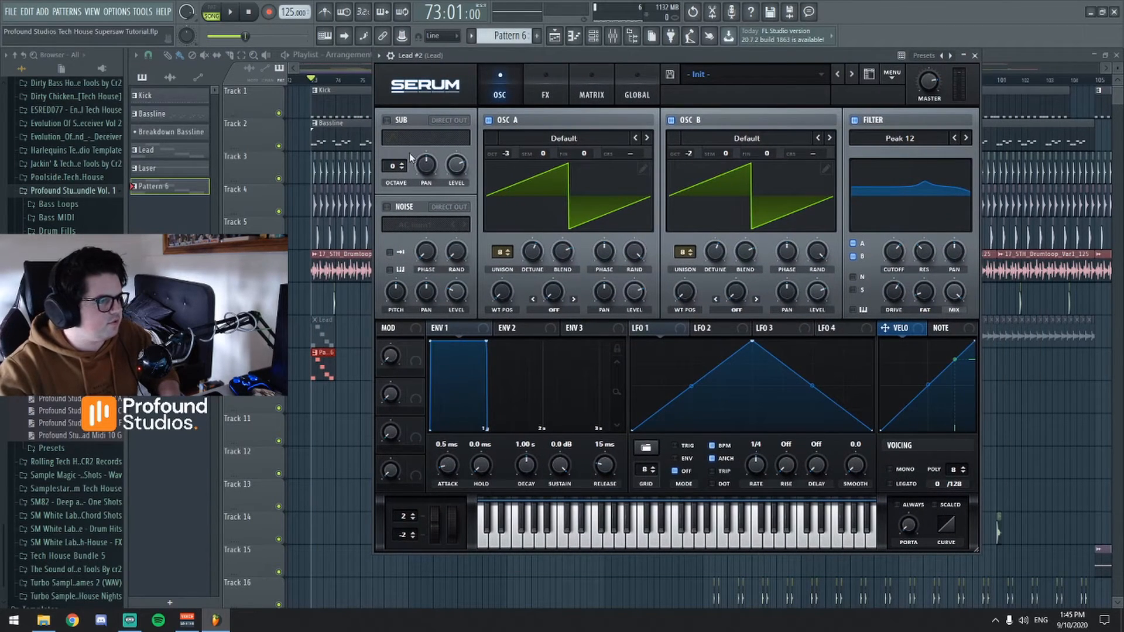
Try the sub oscillator with a saw shape, switch it back off and show the effects rack
{"action": "left_click", "coordinate": [390, 120]}
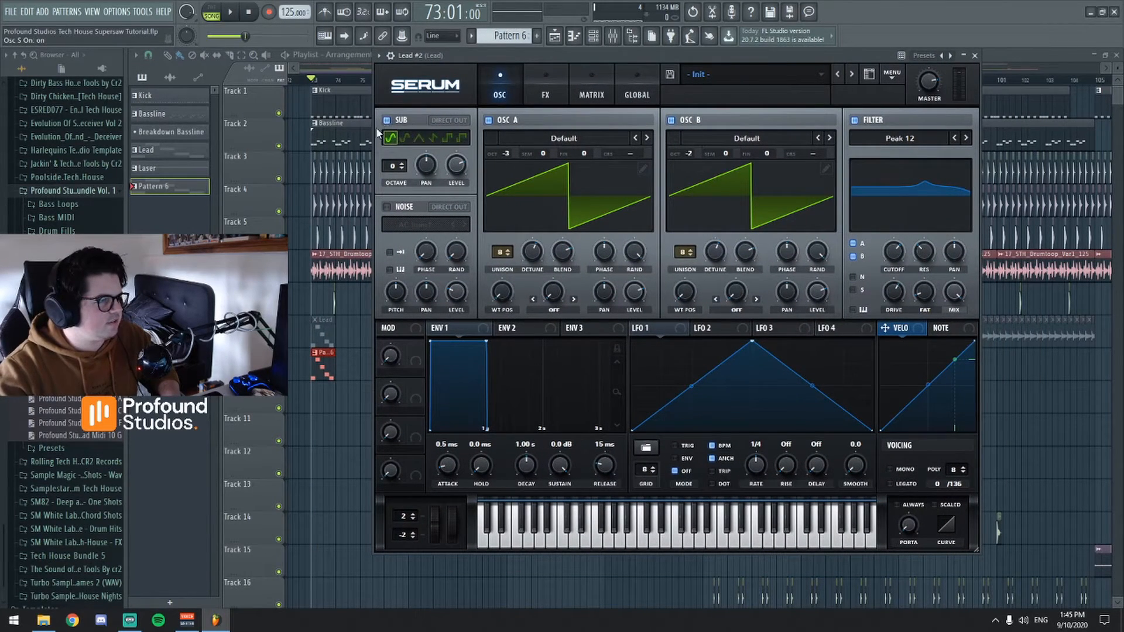
{"action": "left_click", "coordinate": [433, 138]}
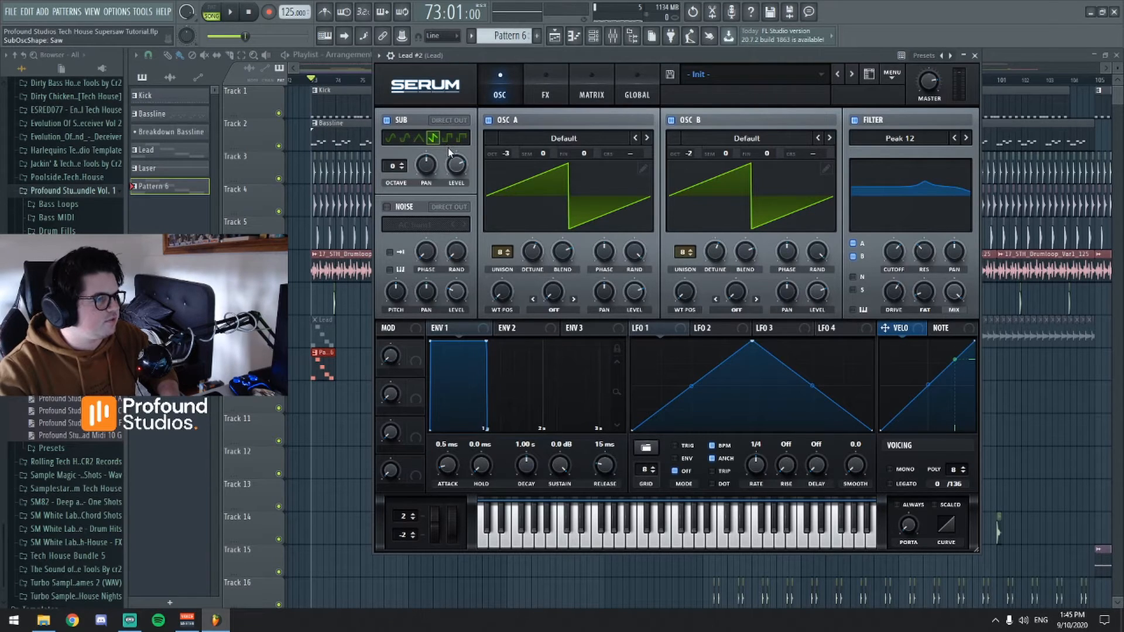
{"action": "mouse_move", "coordinate": [425, 165]}
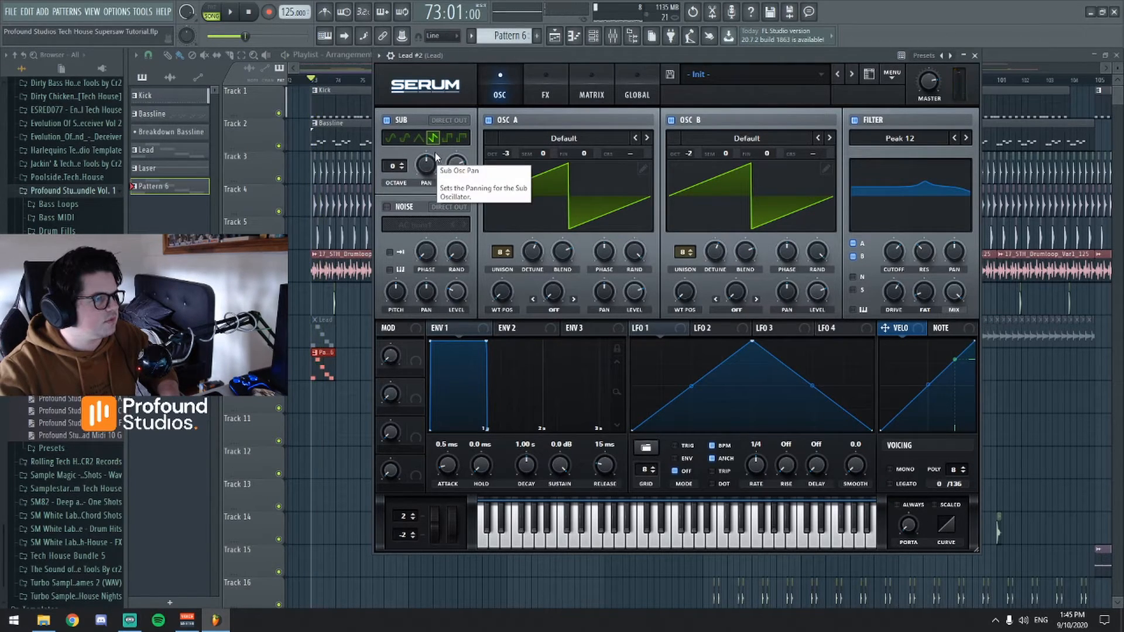
{"action": "left_click_drag", "start_coordinate": [394, 165], "coordinate": [393, 186]}
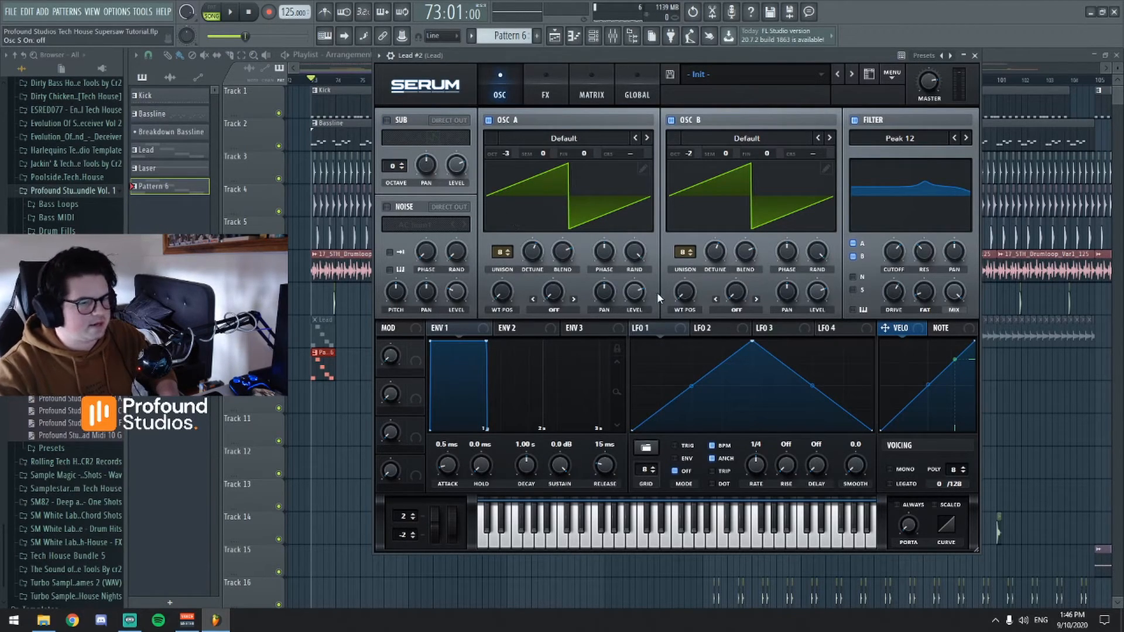
{"action": "mouse_move", "coordinate": [709, 142]}
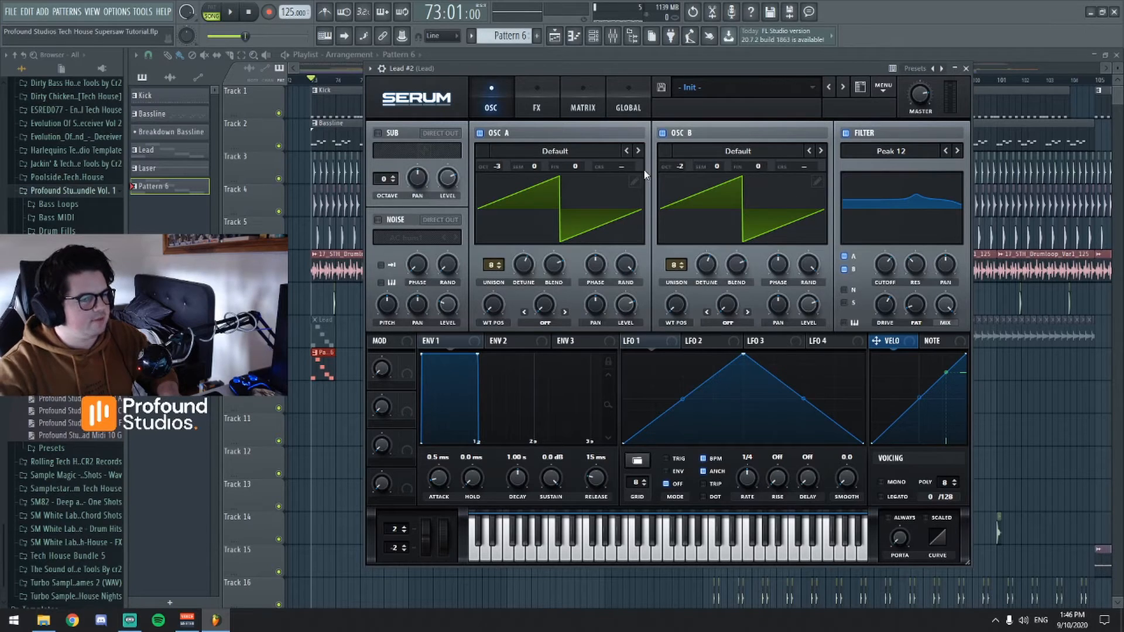
{"action": "mouse_move", "coordinate": [443, 266]}
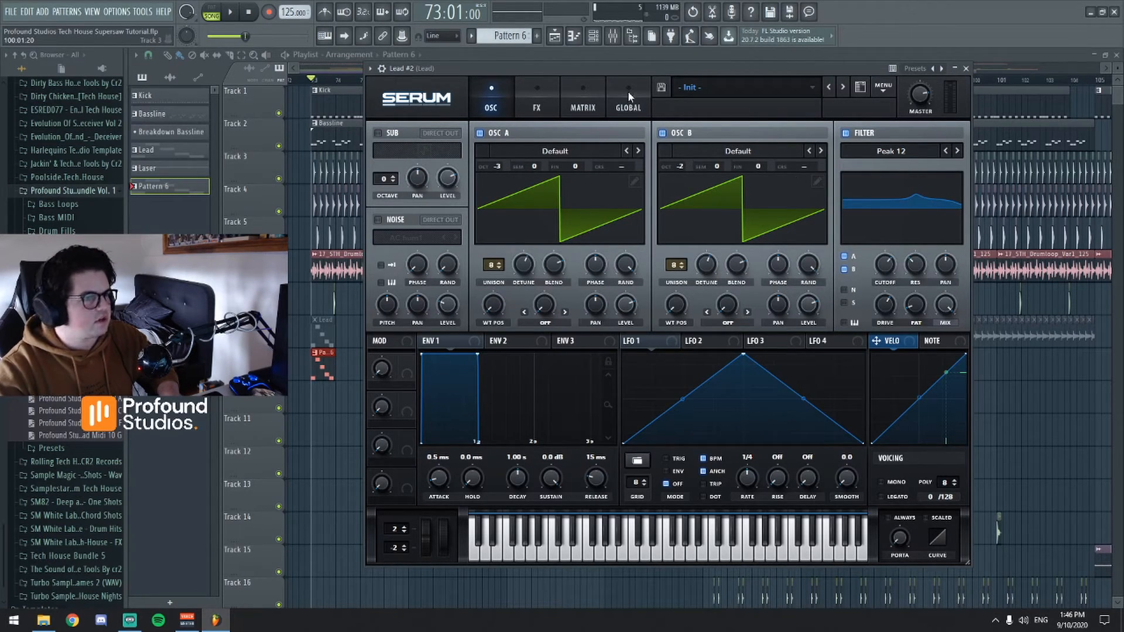
{"action": "left_click", "coordinate": [535, 99]}
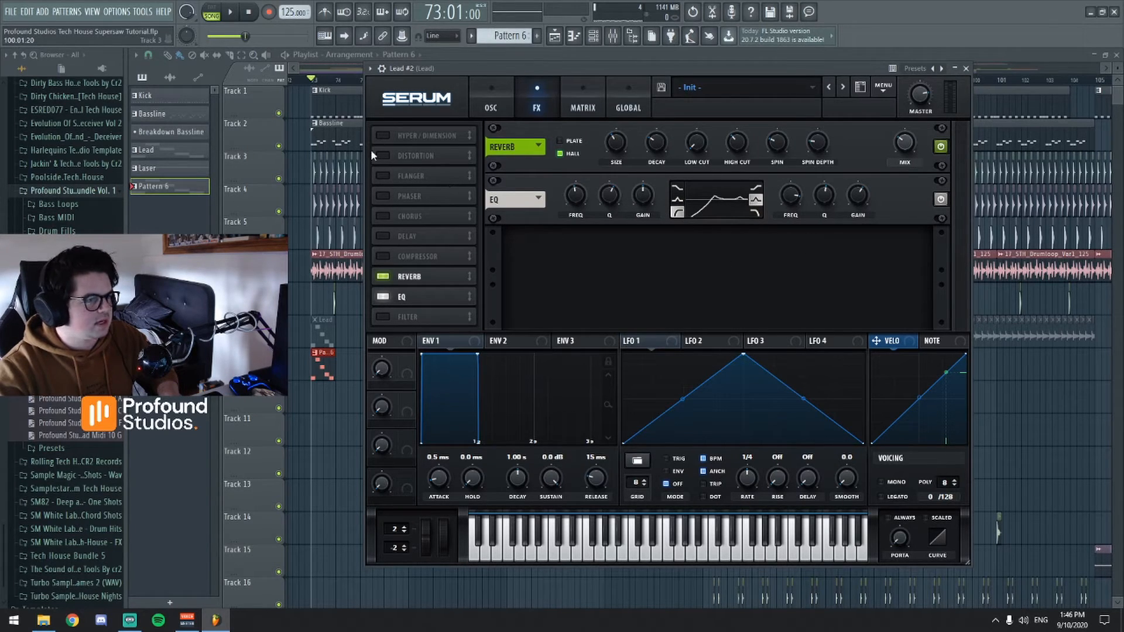
Add Tape Sat. distortion with the PRE filter on and drive near 75%, then return to the oscillators
{"action": "left_click", "coordinate": [385, 156]}
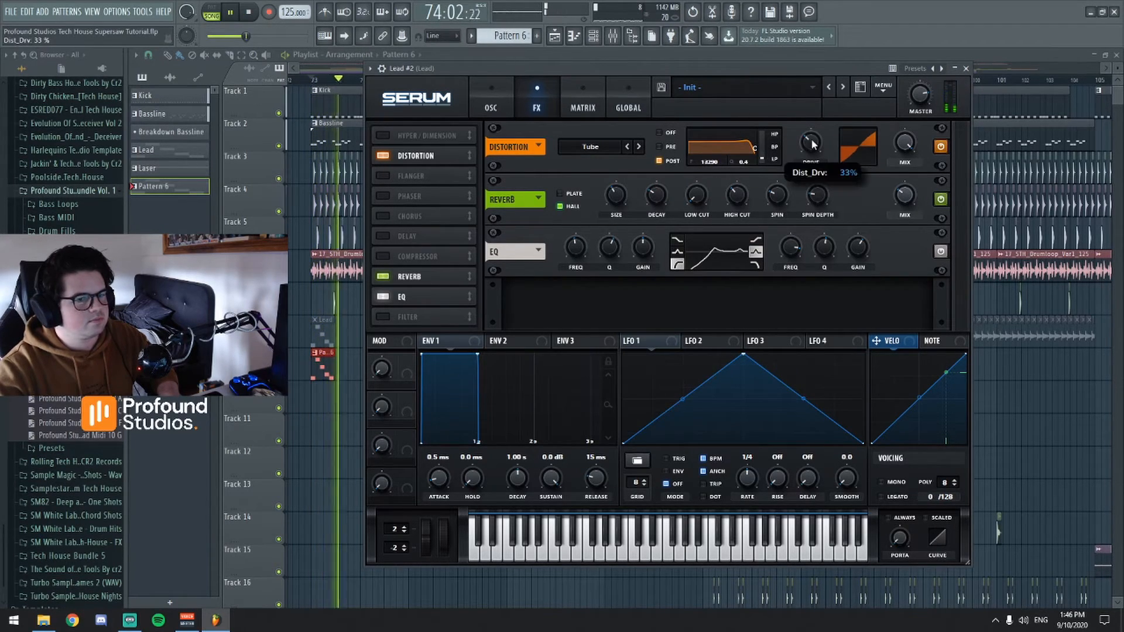
{"action": "left_click", "coordinate": [625, 146]}
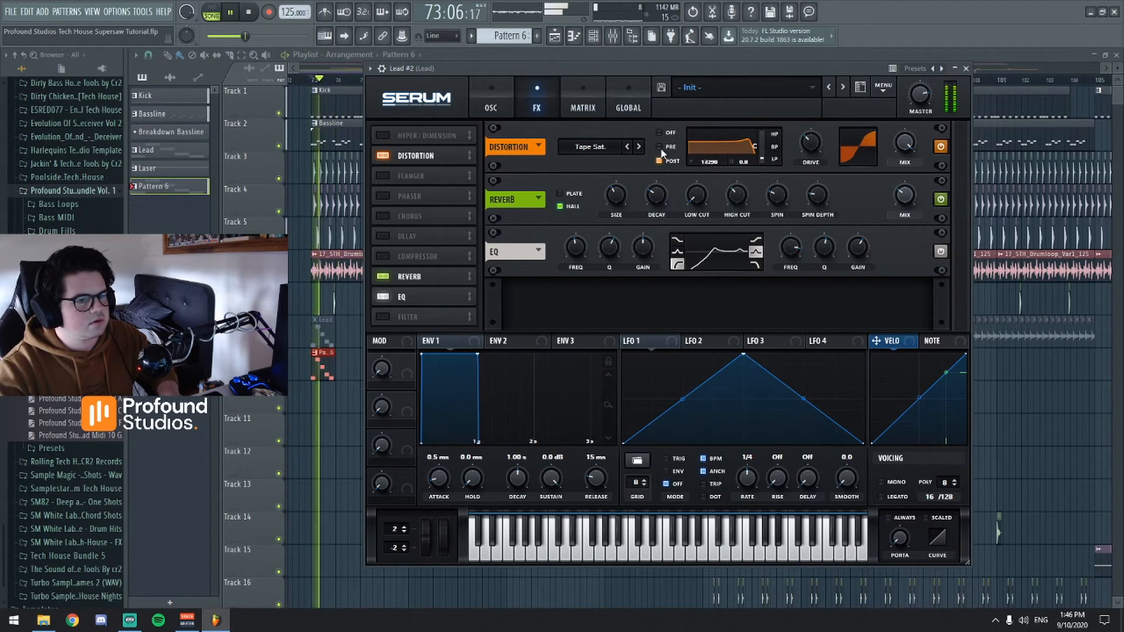
{"action": "left_click_drag", "start_coordinate": [731, 147], "coordinate": [752, 154]}
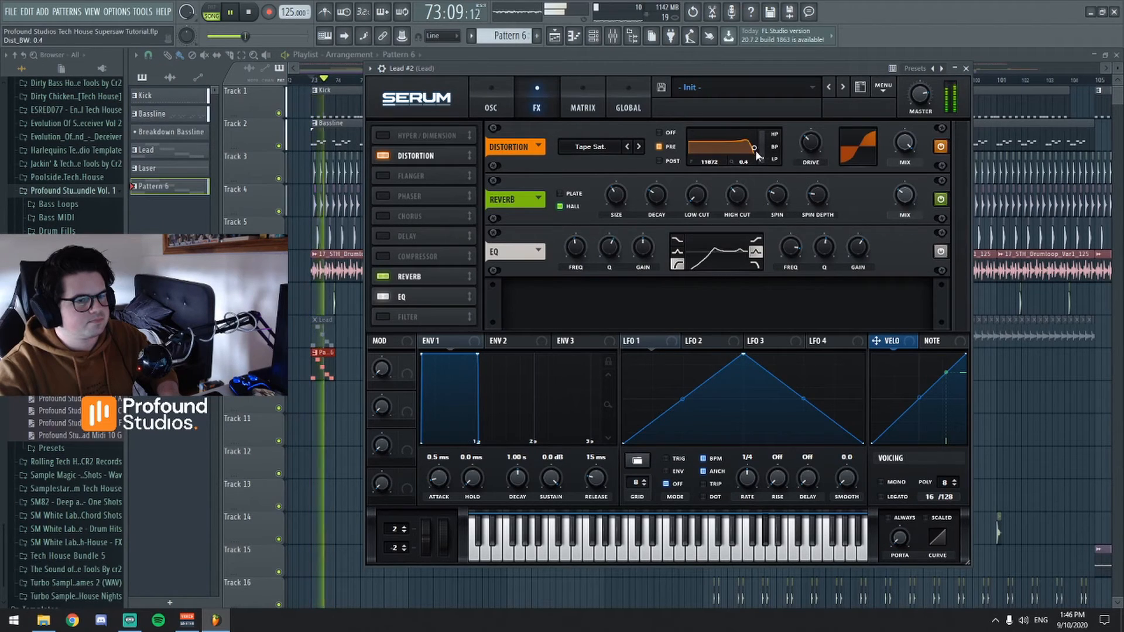
{"action": "left_click_drag", "start_coordinate": [810, 148], "coordinate": [810, 132]}
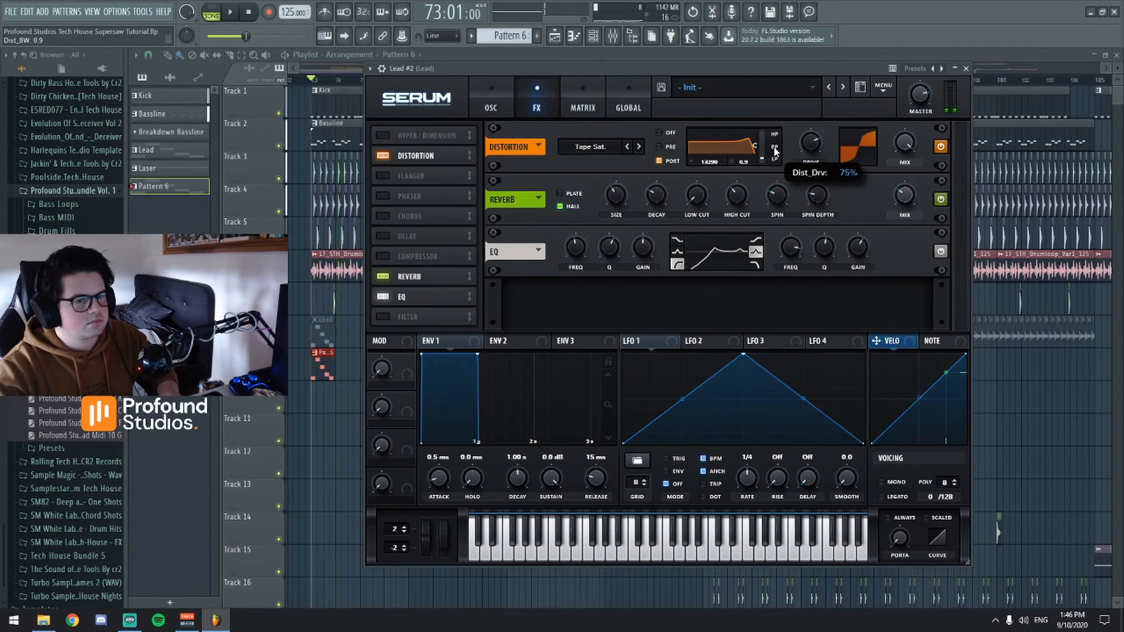
{"action": "left_click_drag", "start_coordinate": [810, 143], "coordinate": [810, 158]}
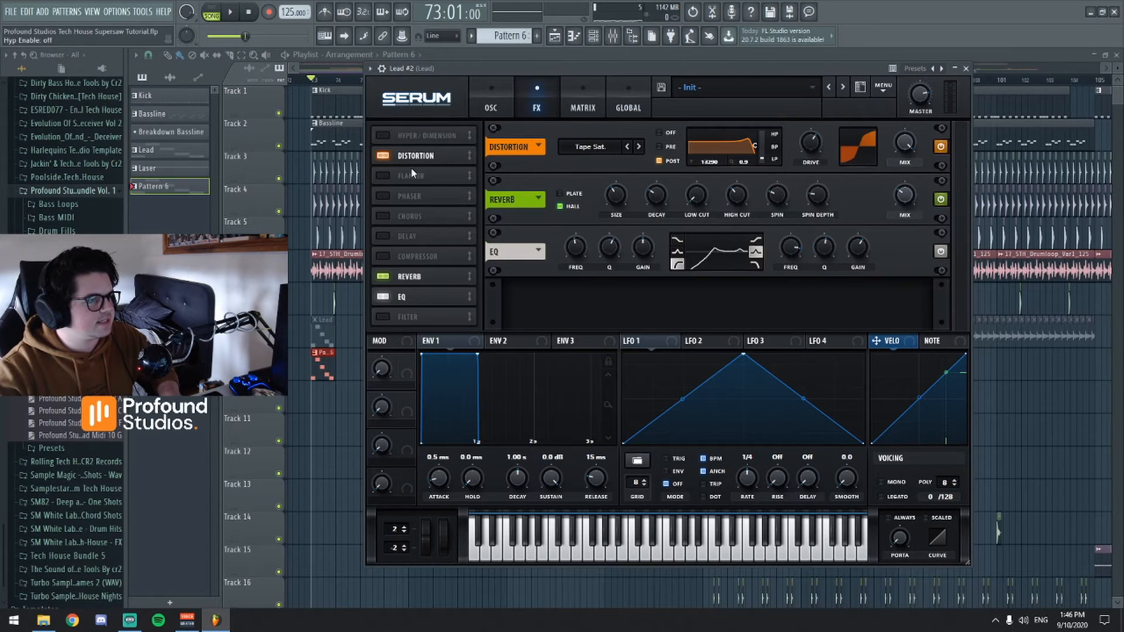
{"action": "left_click", "coordinate": [490, 97]}
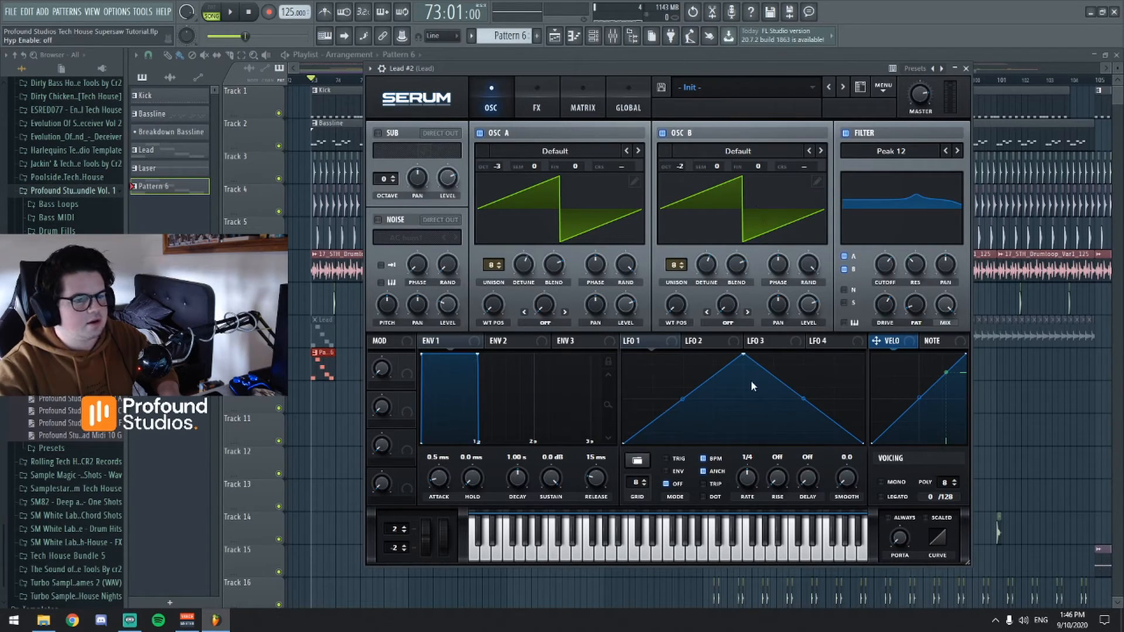
{"action": "mouse_move", "coordinate": [777, 347]}
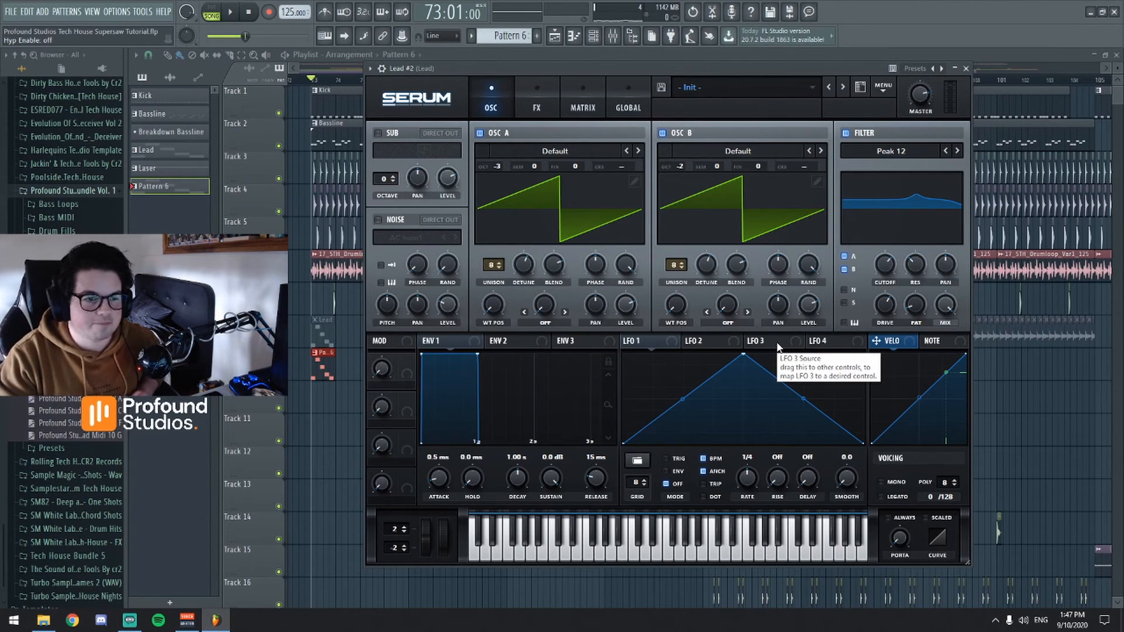
{"action": "mouse_move", "coordinate": [659, 378]}
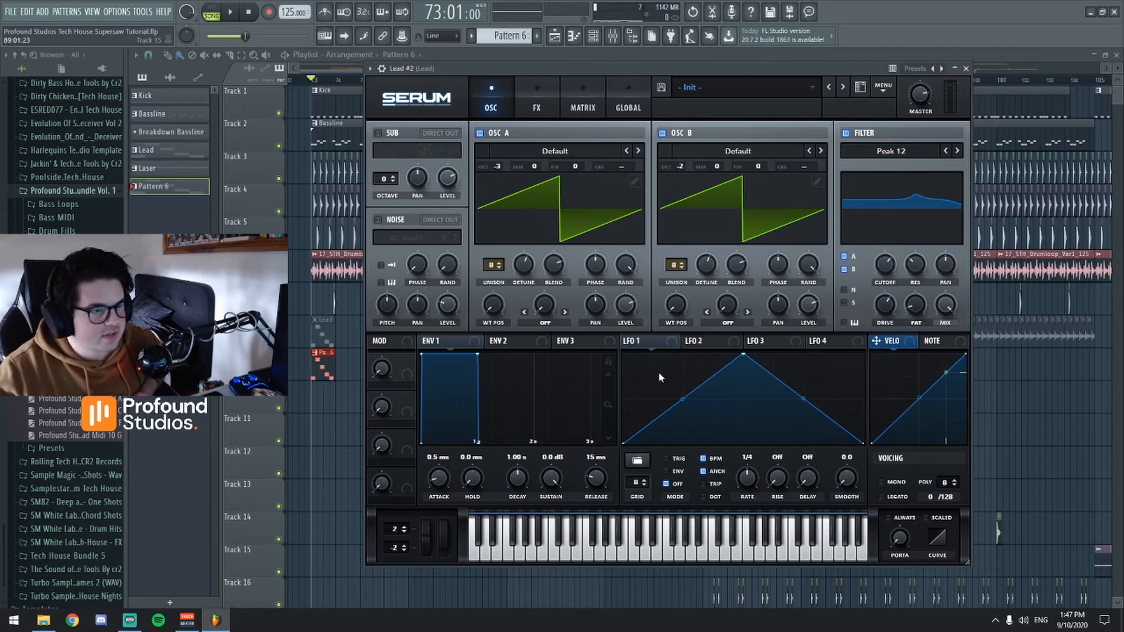
{"action": "left_click", "coordinate": [536, 97]}
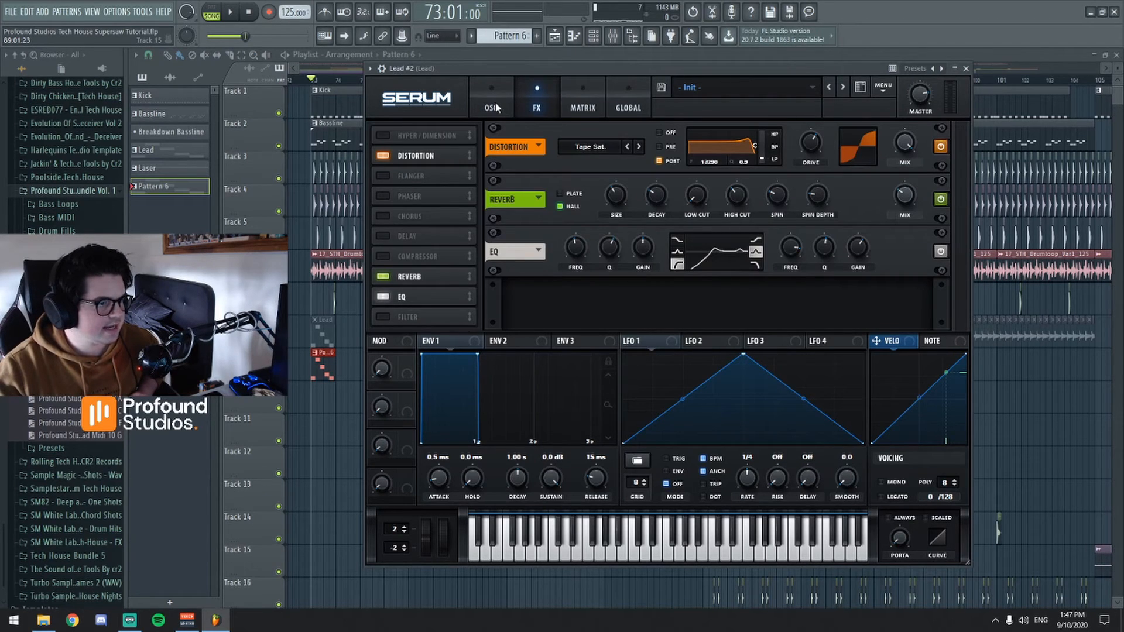
{"action": "left_click", "coordinate": [491, 97]}
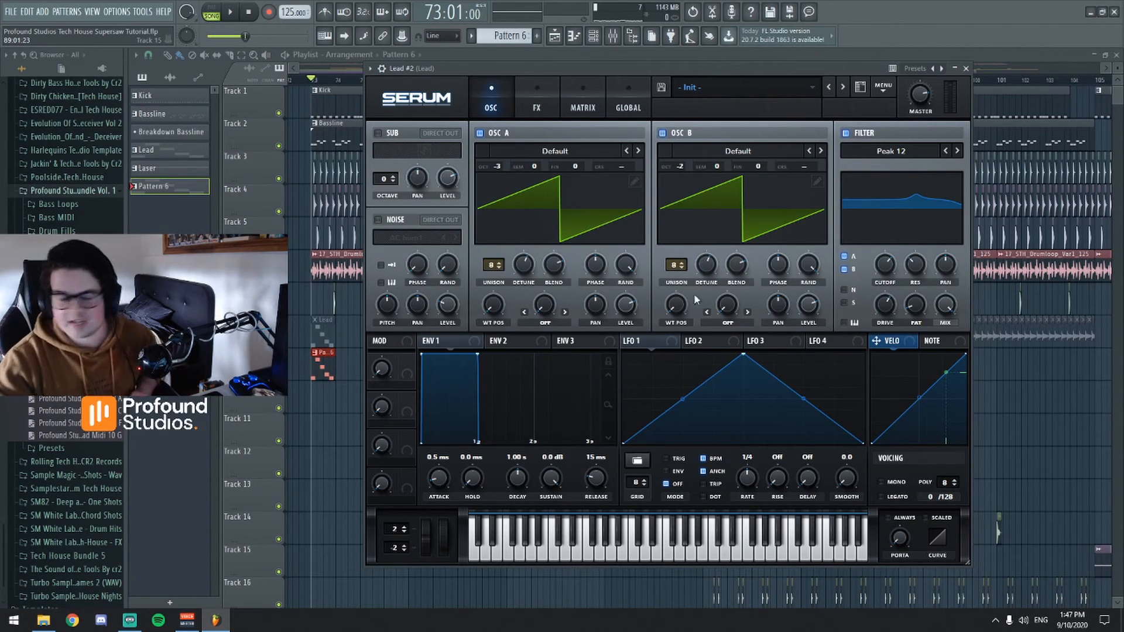